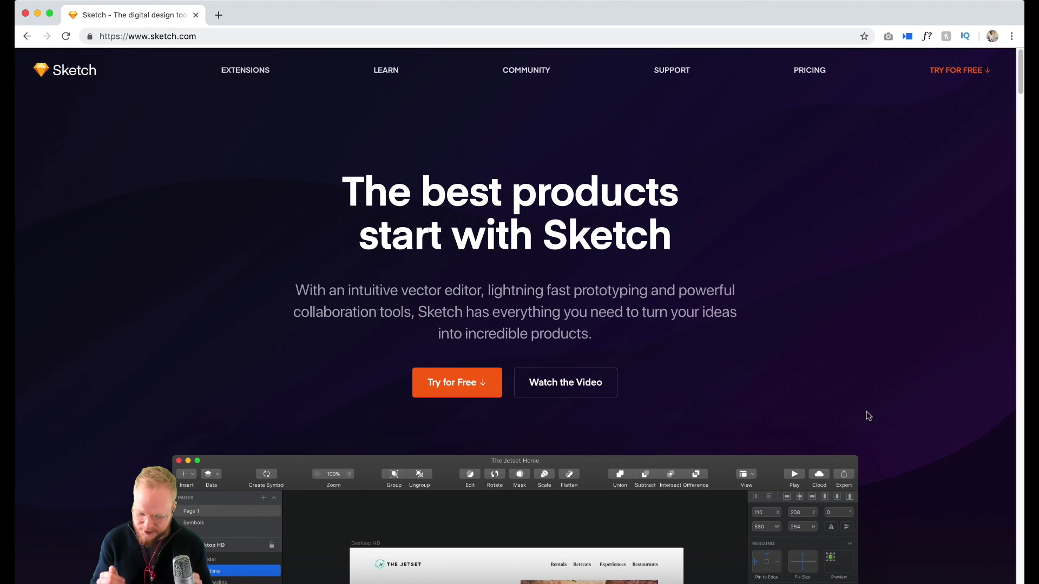
mouse_move(544, 350)
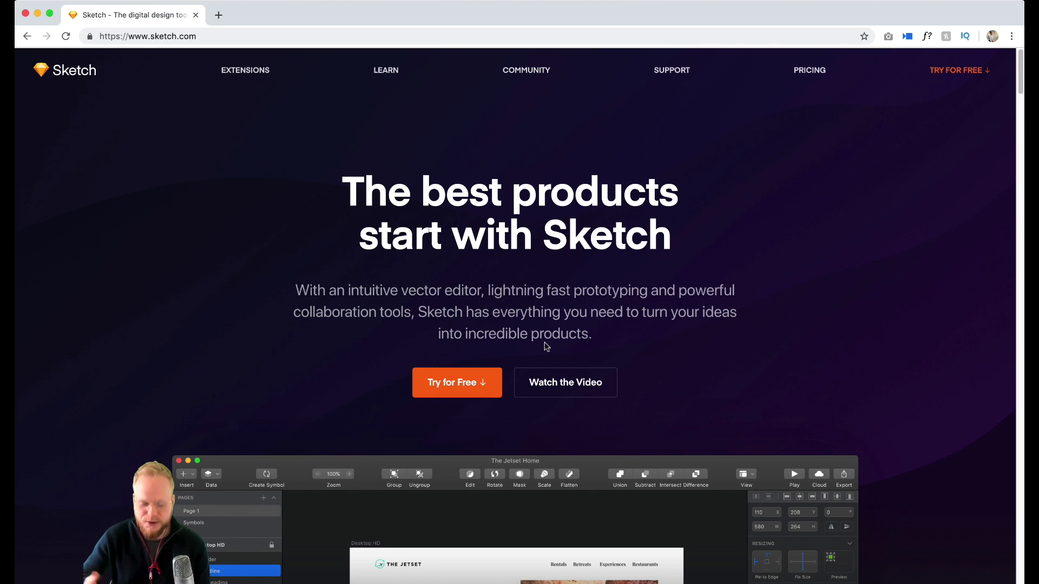
Add a second page so the document has pages named Homage and Colour palette
scroll("down", 3)
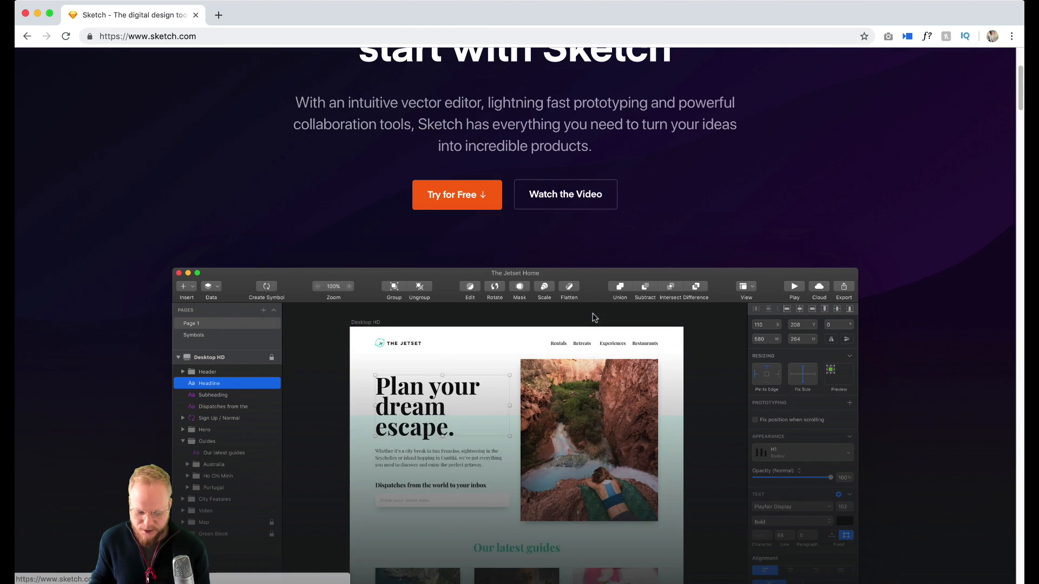
scroll("down", 3)
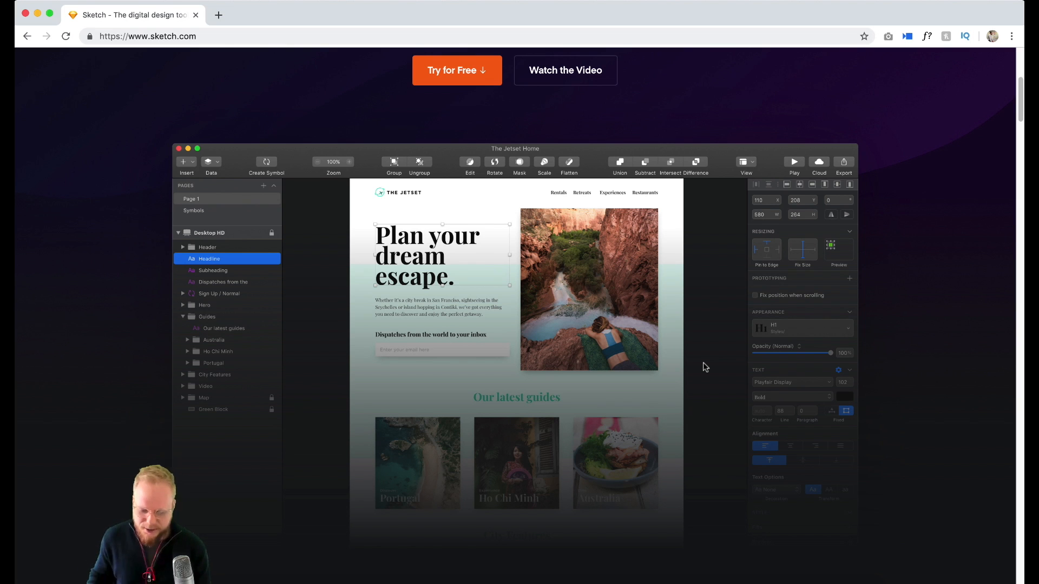
scroll("down", 3)
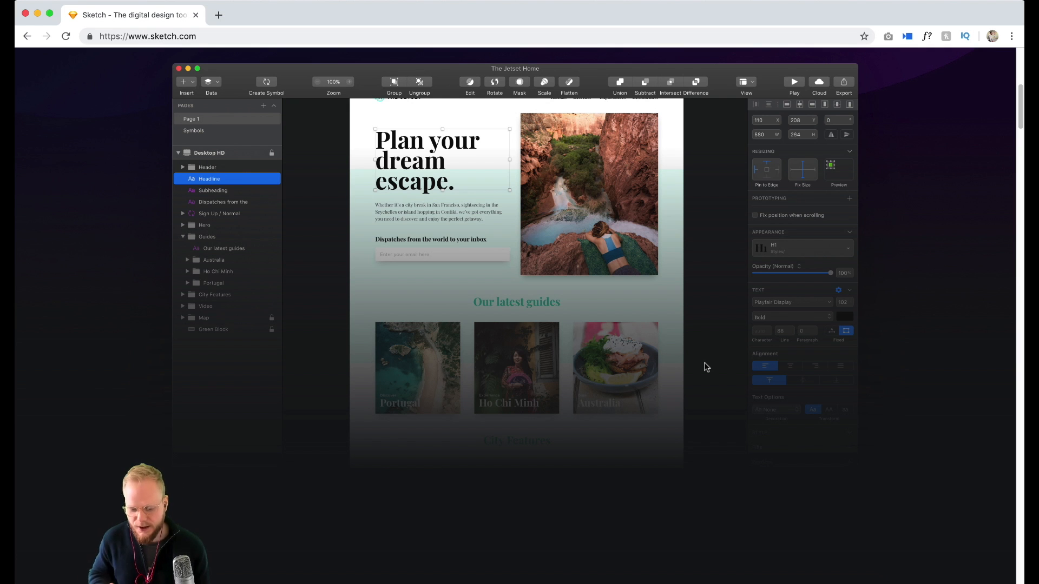
mouse_move(704, 241)
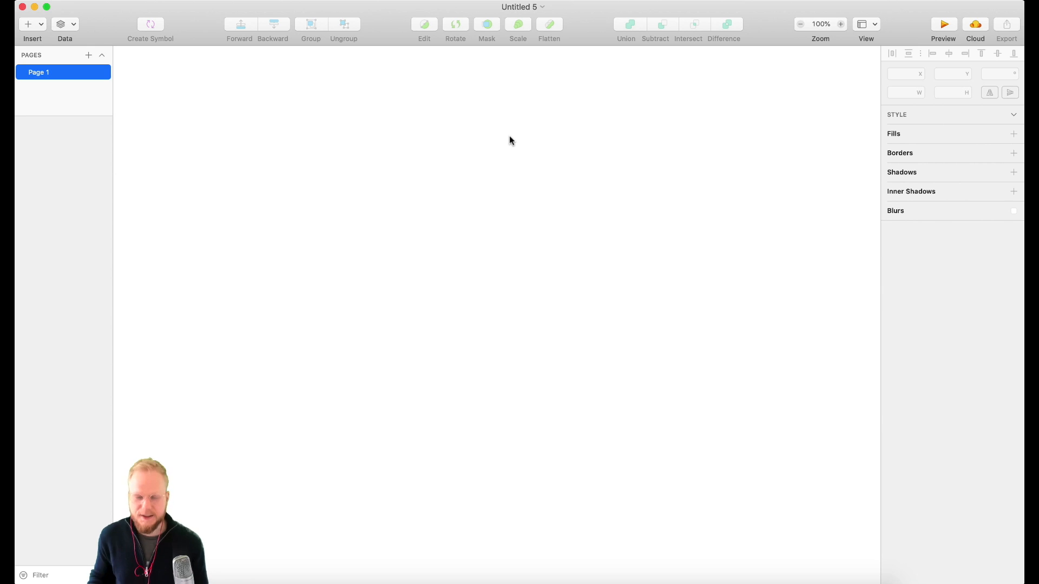
mouse_move(415, 149)
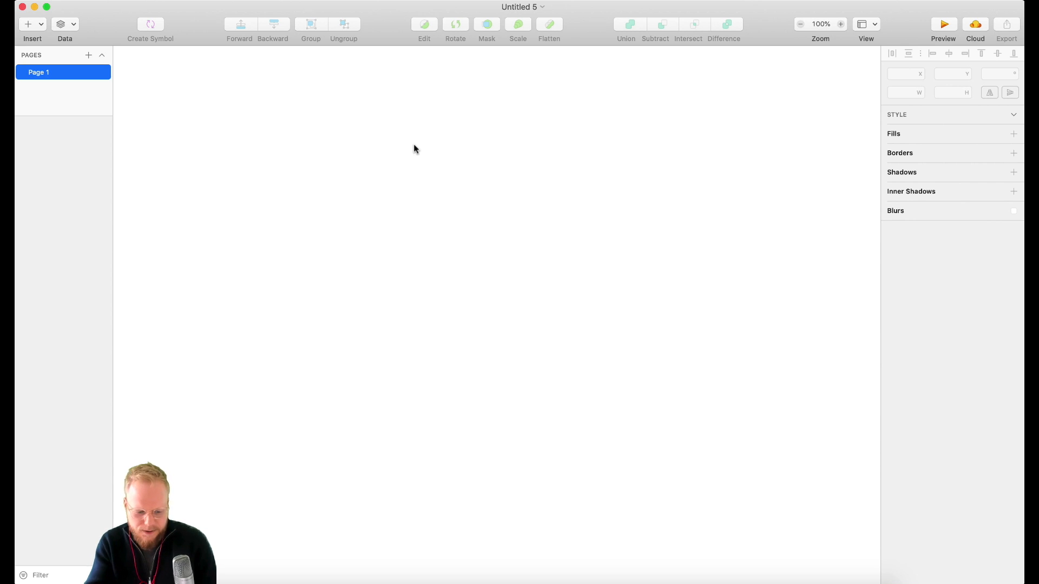
mouse_move(48, 59)
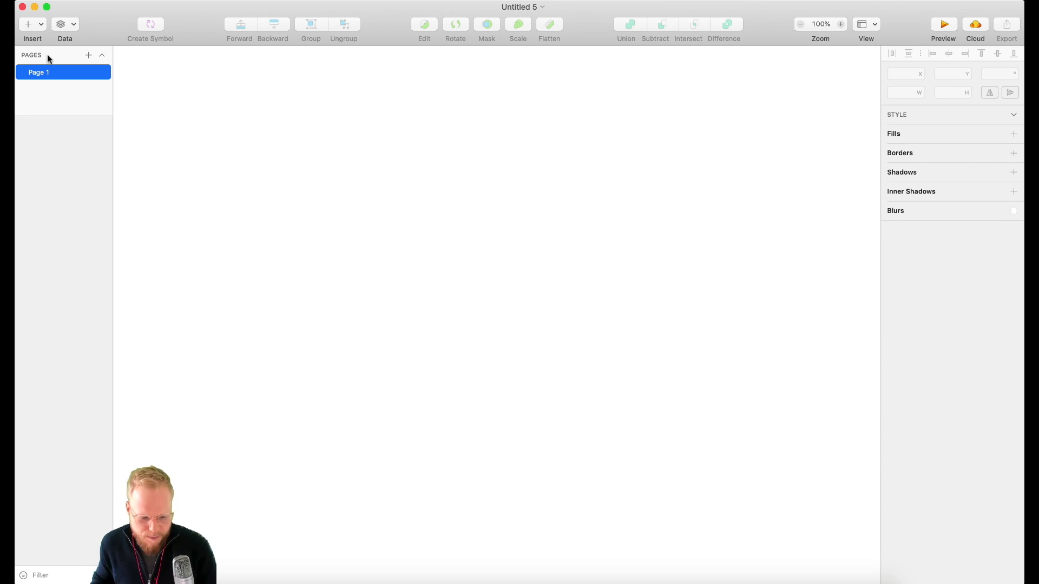
left_click(87, 55)
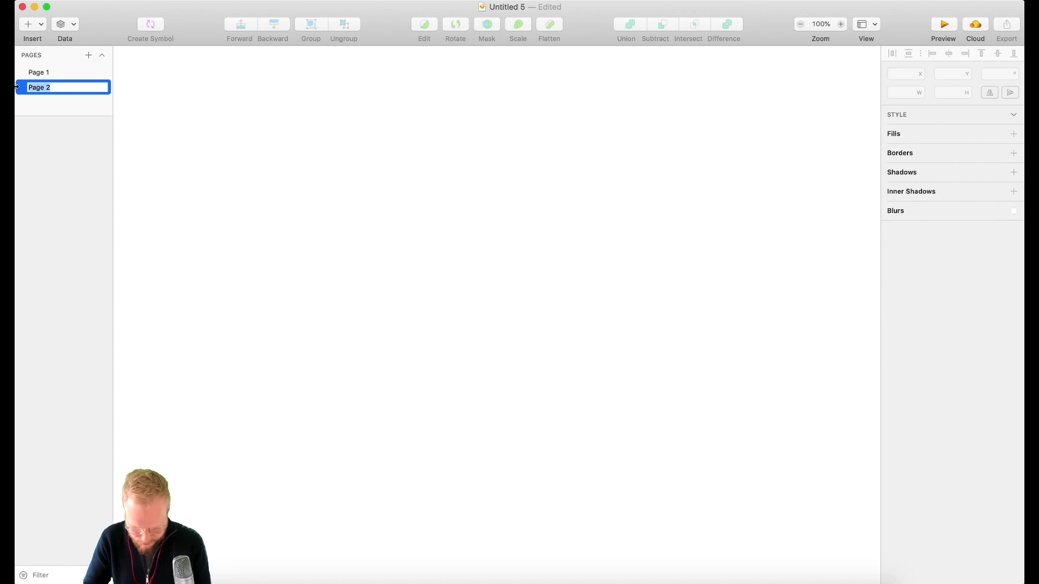
type("Colour palette")
left_click(63, 72)
type("Homap")
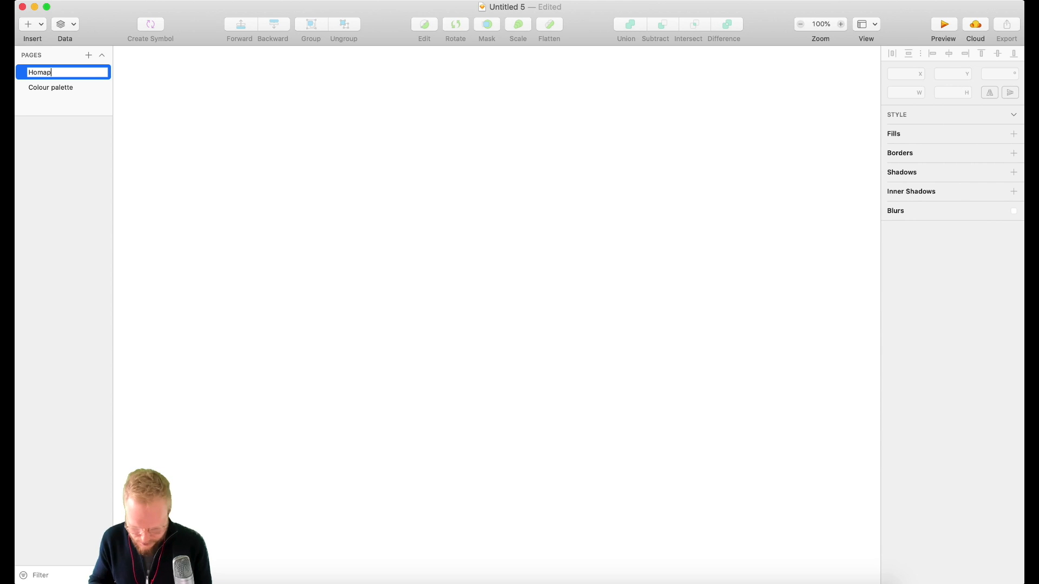
key("Return")
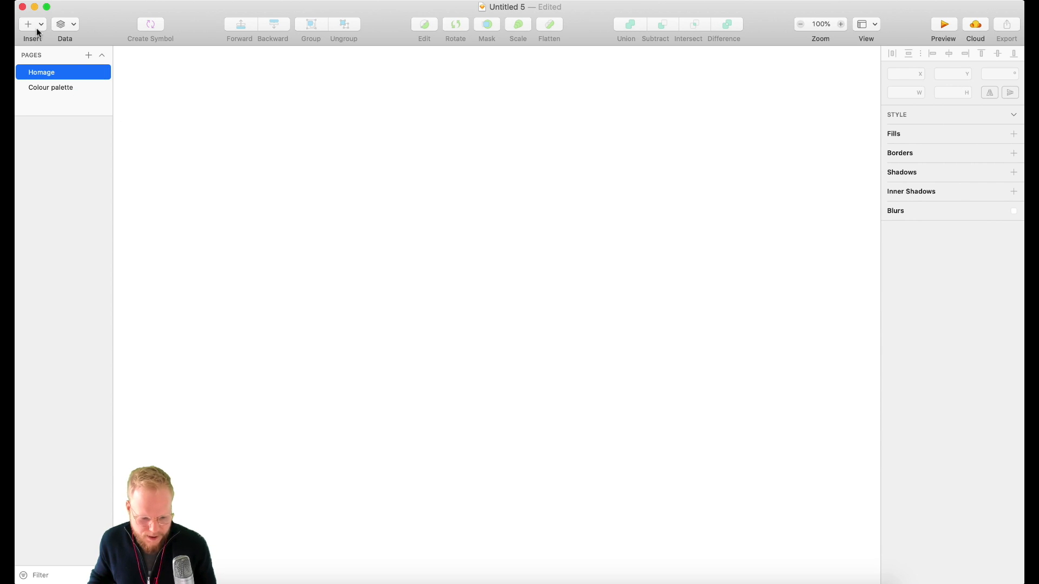
Insert an iPhone 8 artboard and start a grey rectangle across its top
left_click(28, 24)
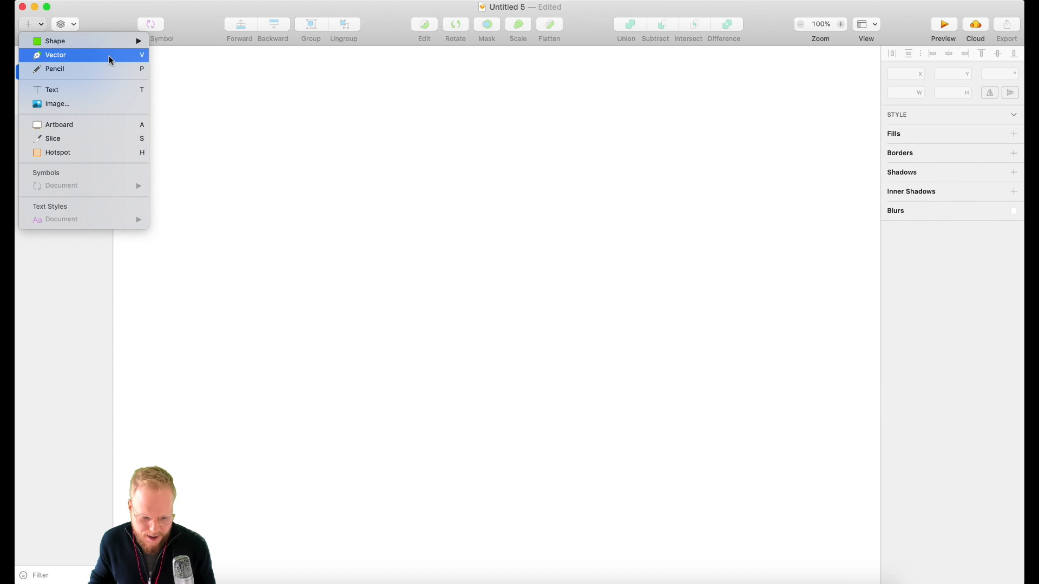
mouse_move(100, 90)
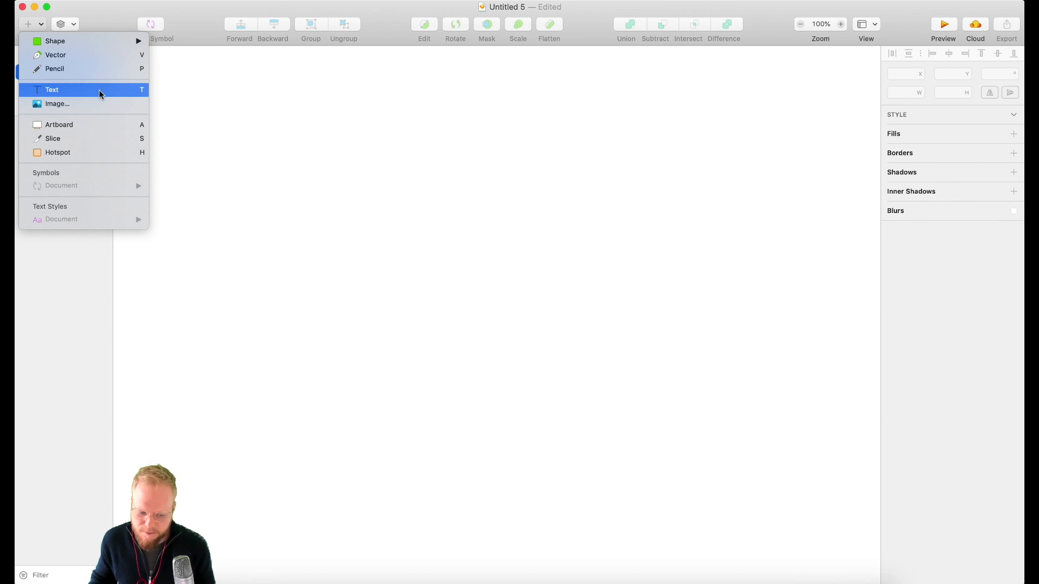
mouse_move(90, 128)
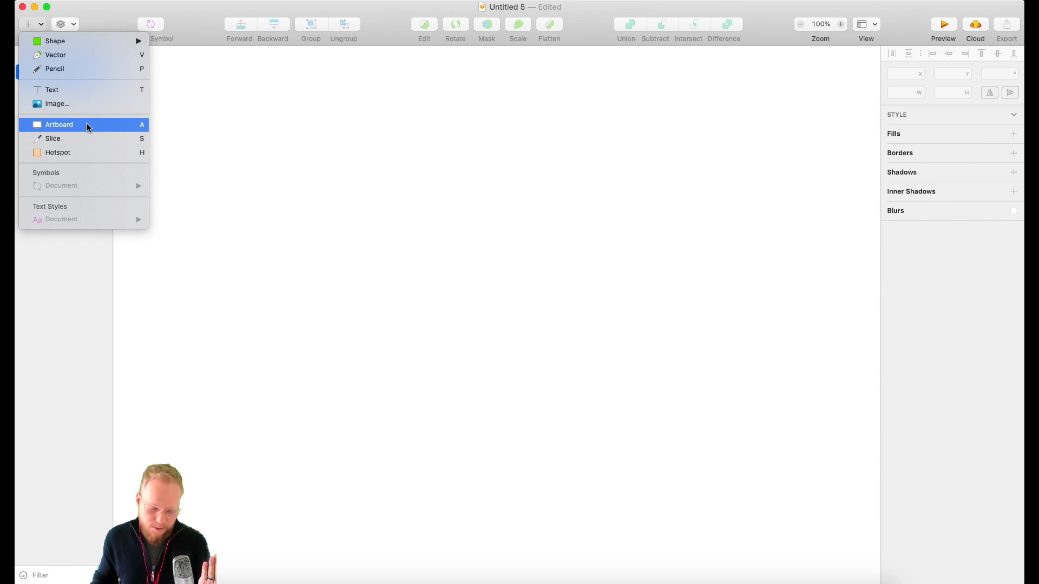
left_click(58, 124)
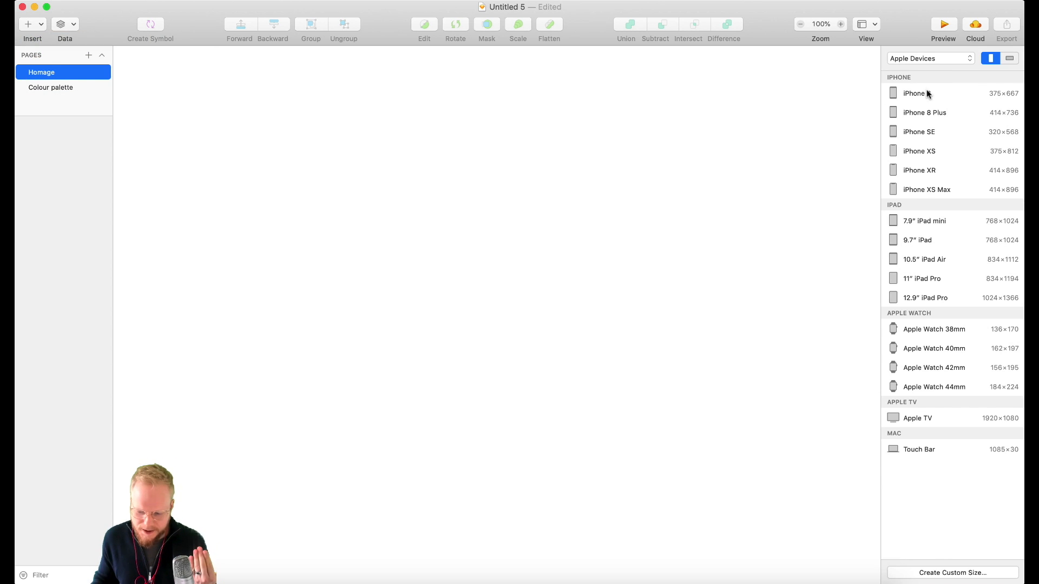
left_click(914, 93)
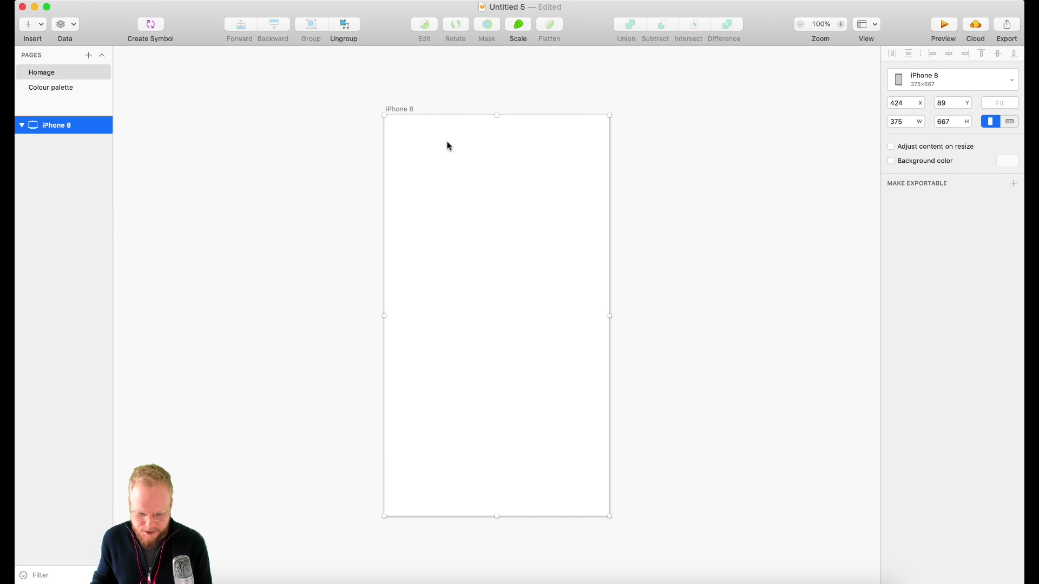
left_click(29, 25)
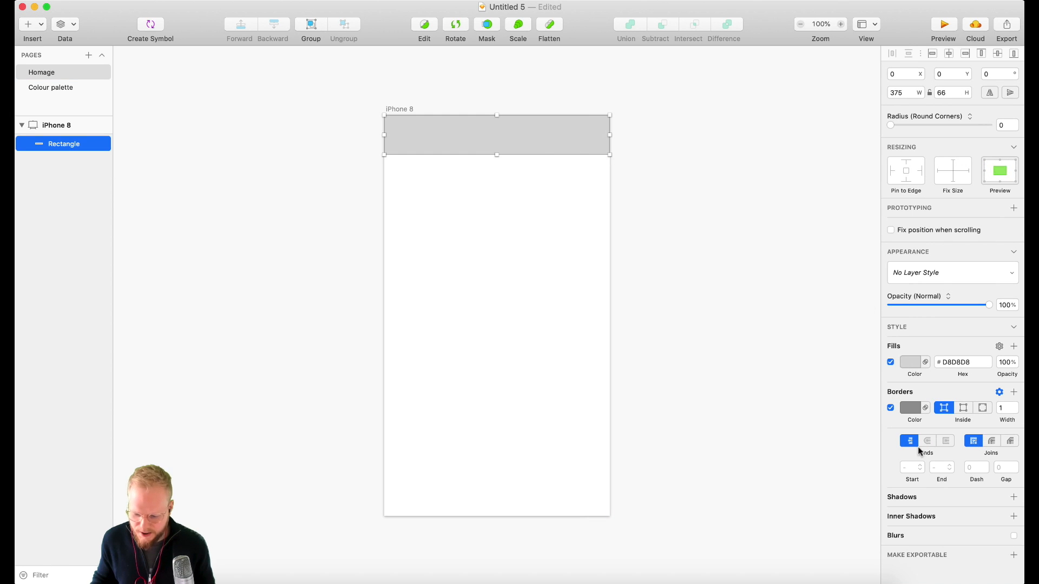
Make the rectangle a borderless 375×667 green (#44D7B6) background with a white radius-27 card on it
left_click(911, 361)
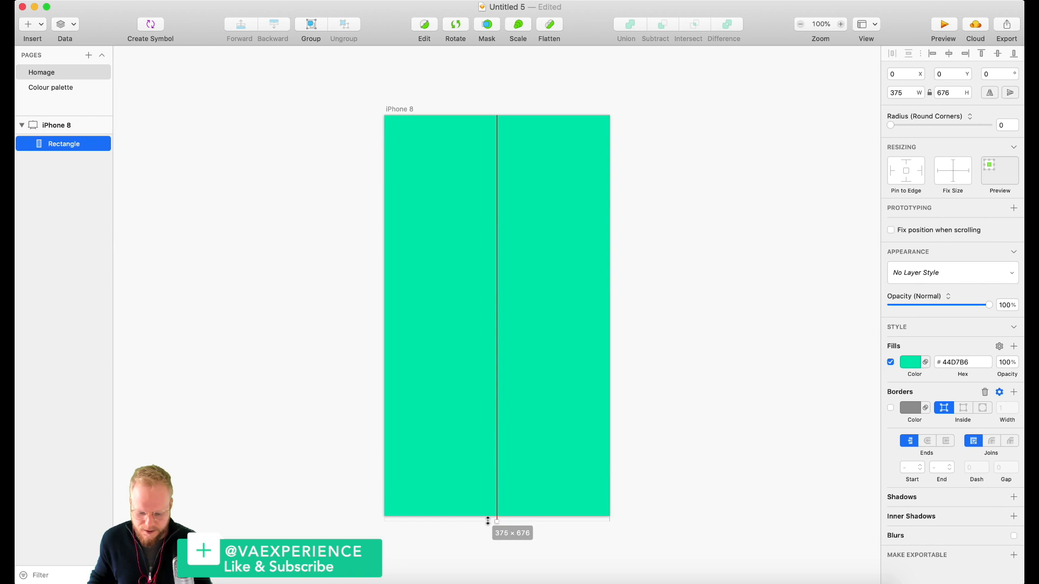
left_click(951, 273)
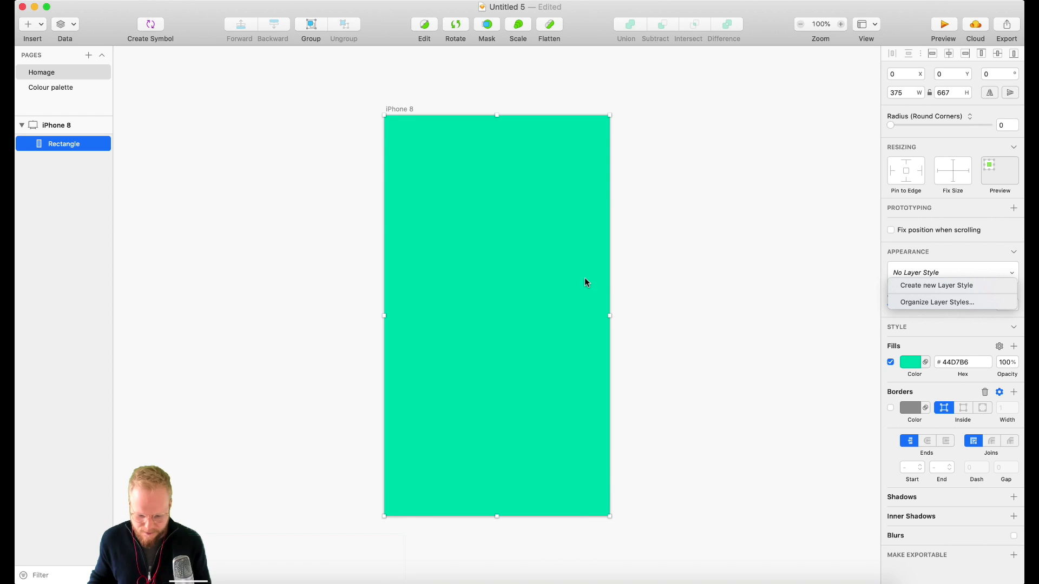
left_click(499, 236)
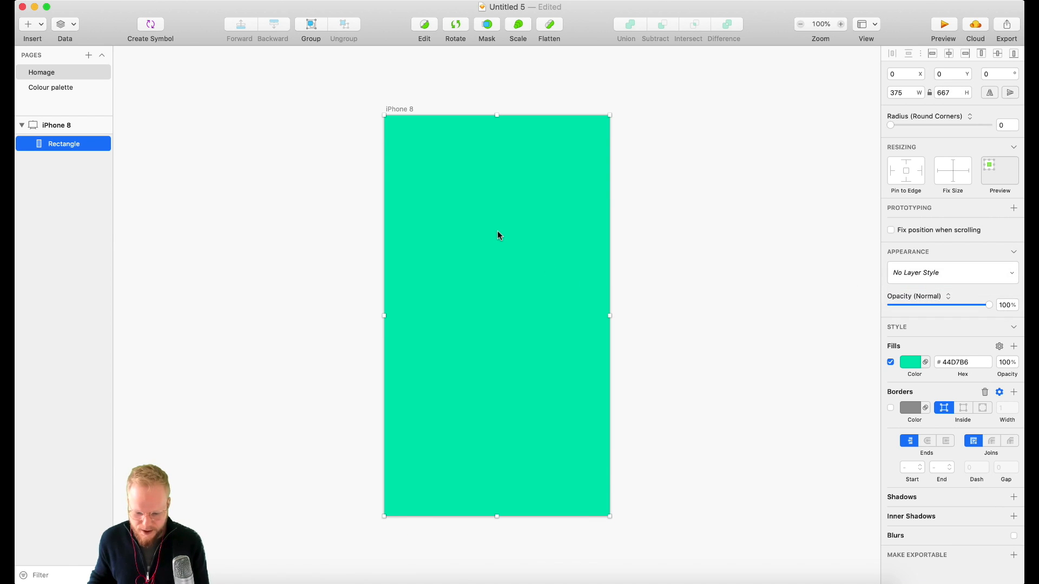
left_click(914, 362)
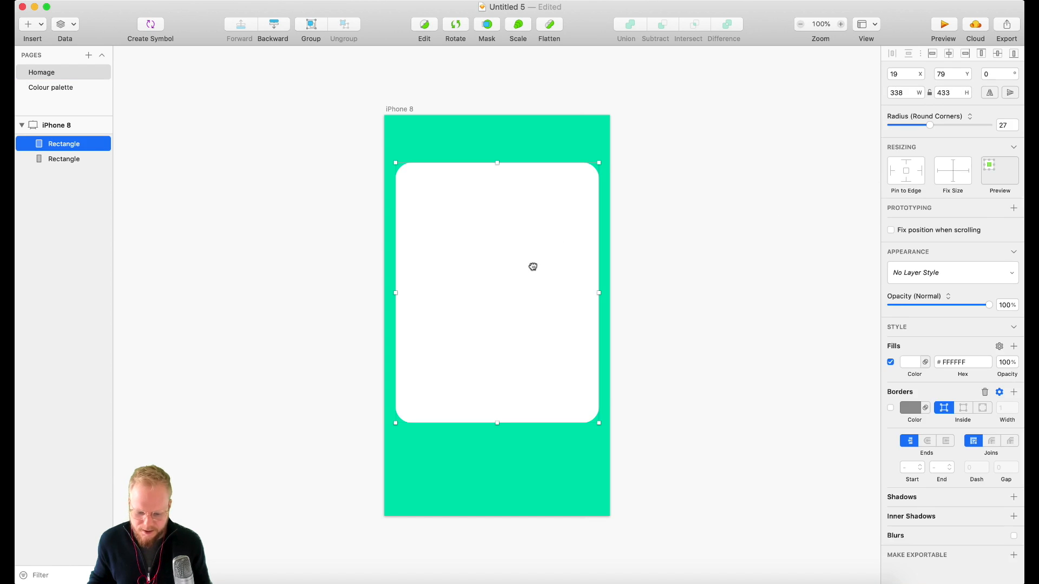
left_click(736, 279)
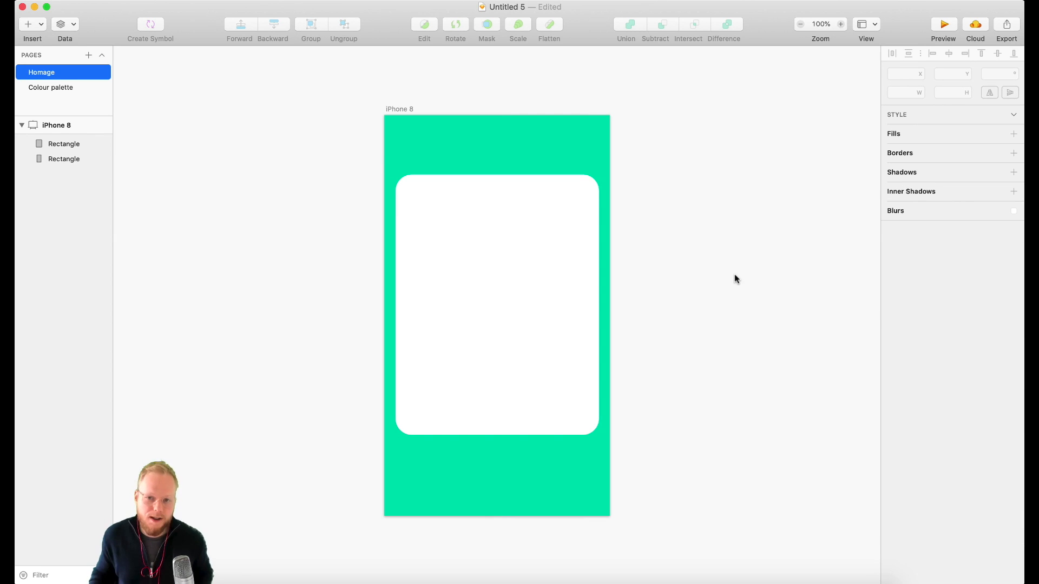
mouse_move(121, 64)
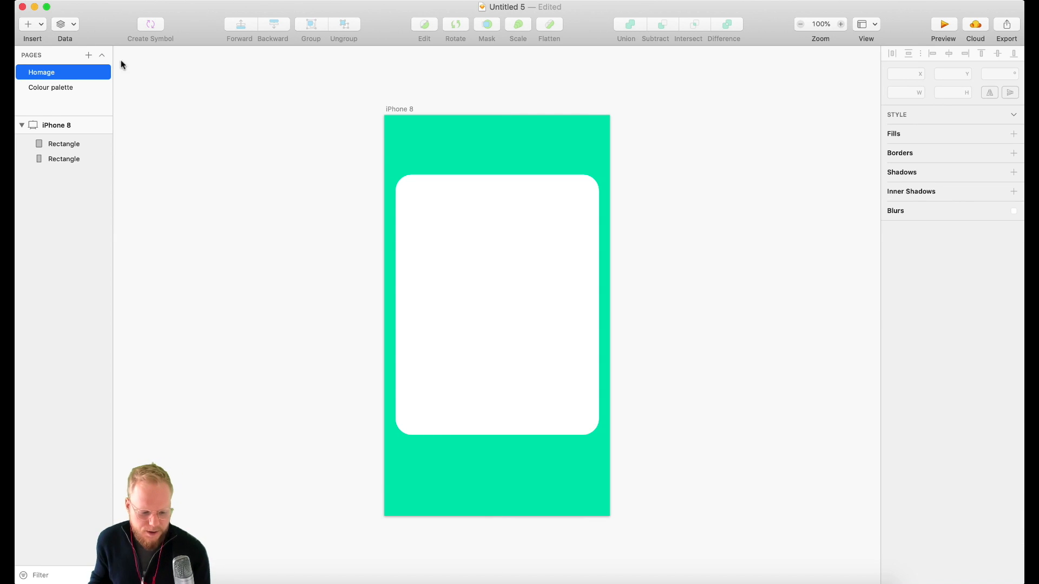
Fill the white card with a stock portrait photo via Sketch Data, then switch to the Colour palette page
left_click(64, 24)
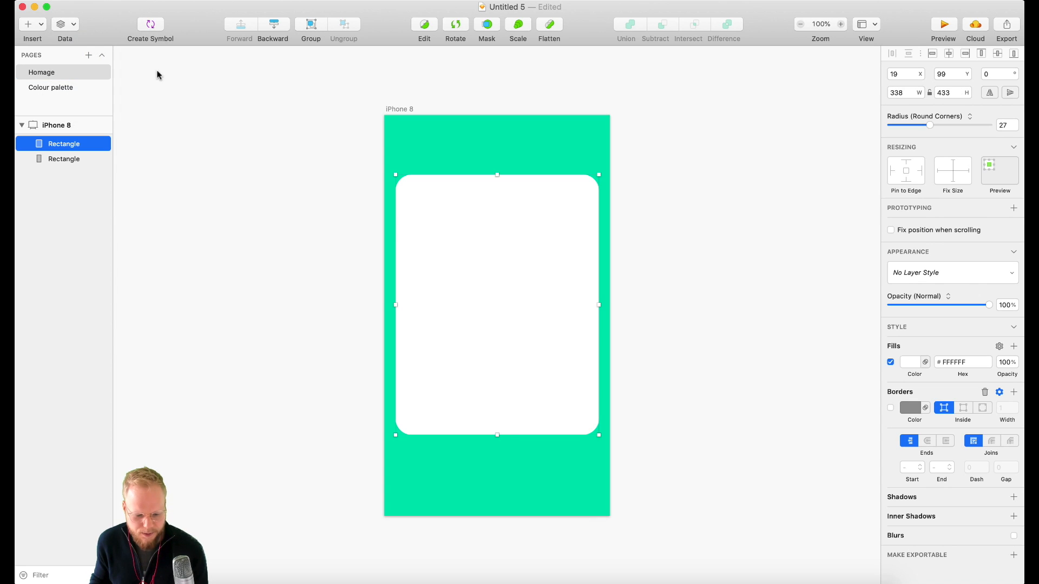
left_click(65, 25)
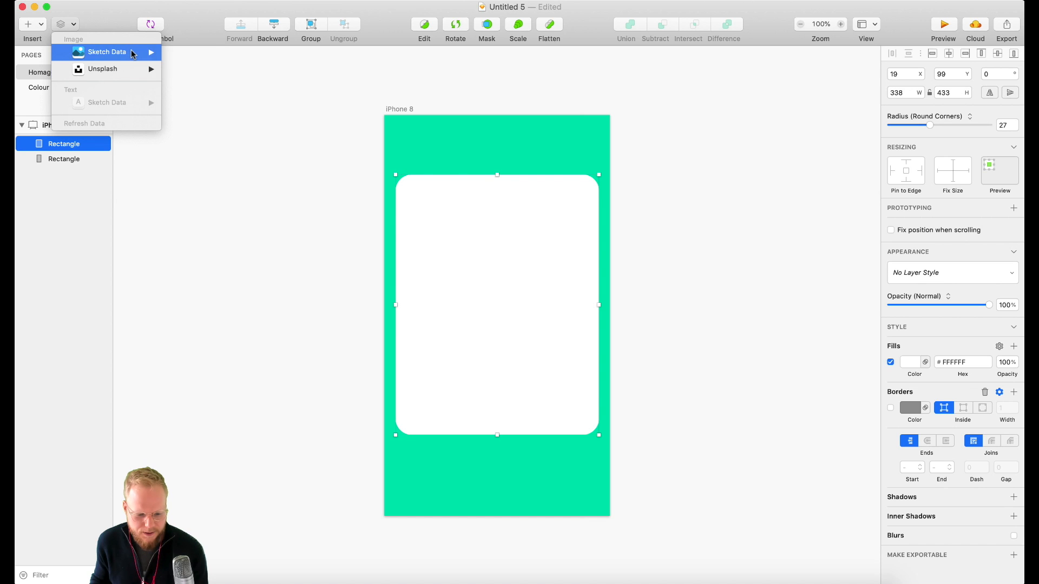
left_click(106, 52)
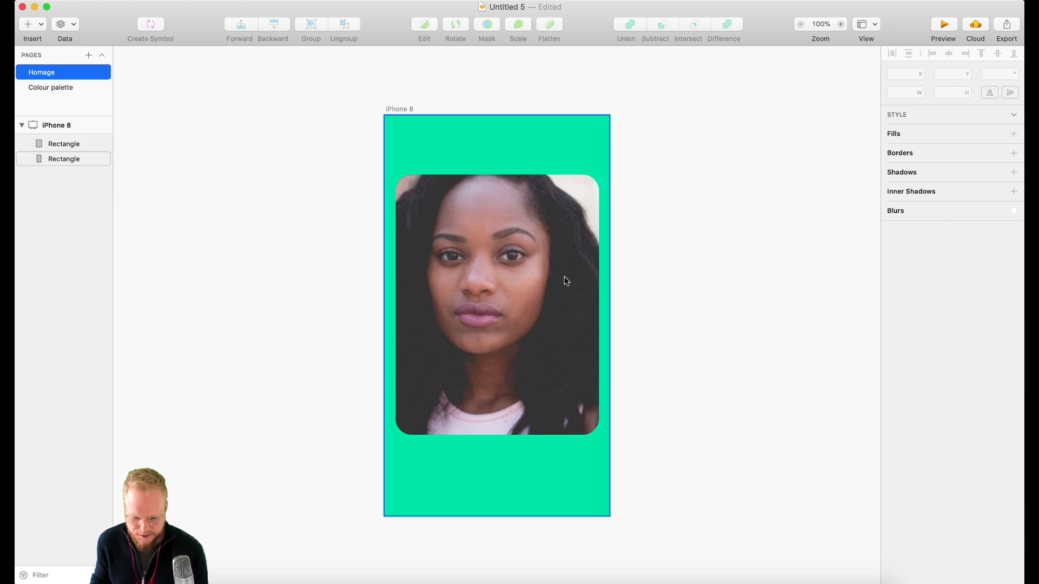
left_click(65, 25)
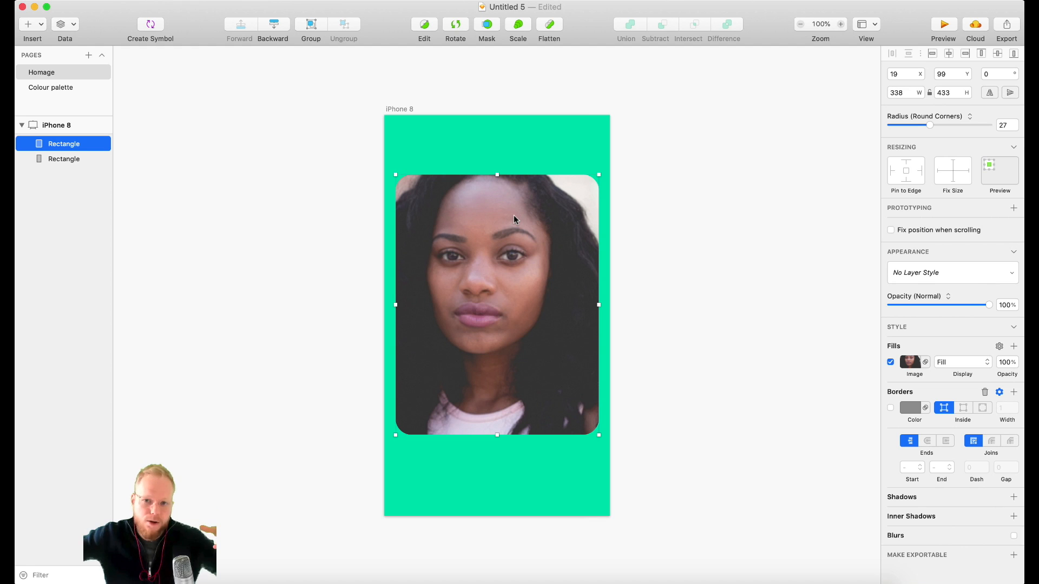
left_click(219, 161)
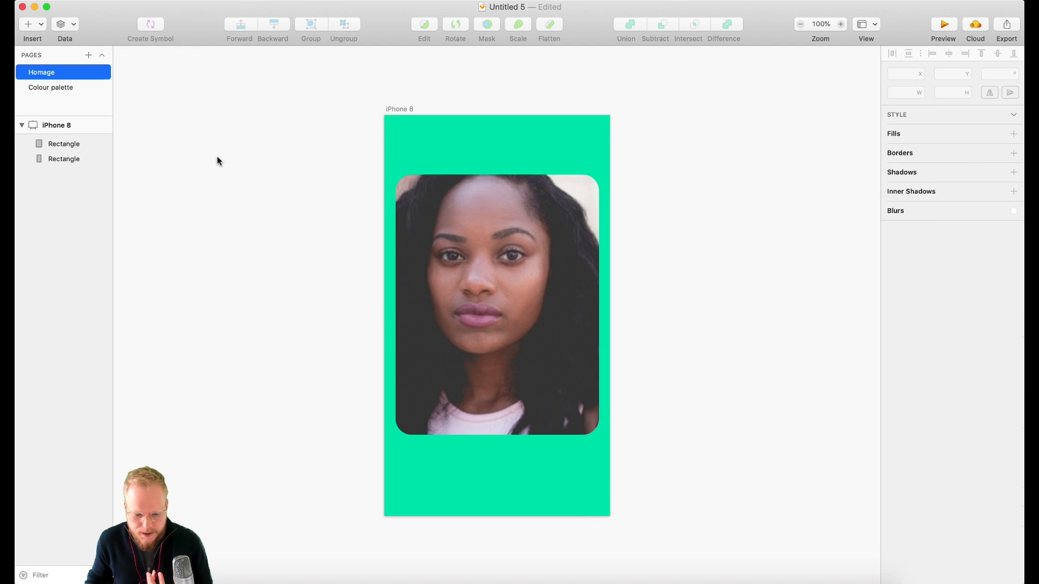
left_click(51, 87)
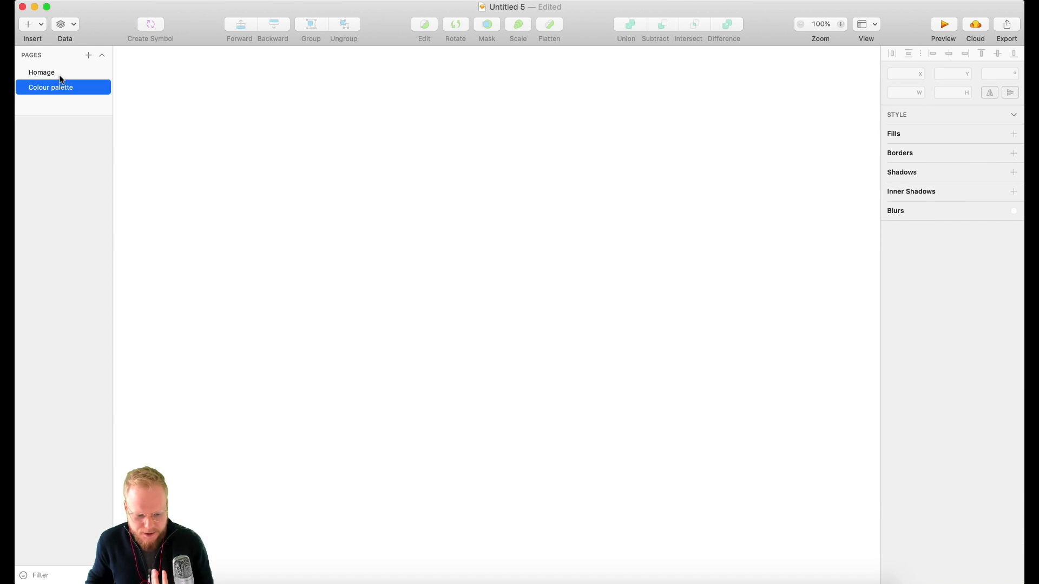
Back on Homage, rename the two artboards 'first' and 'second'
left_click(41, 73)
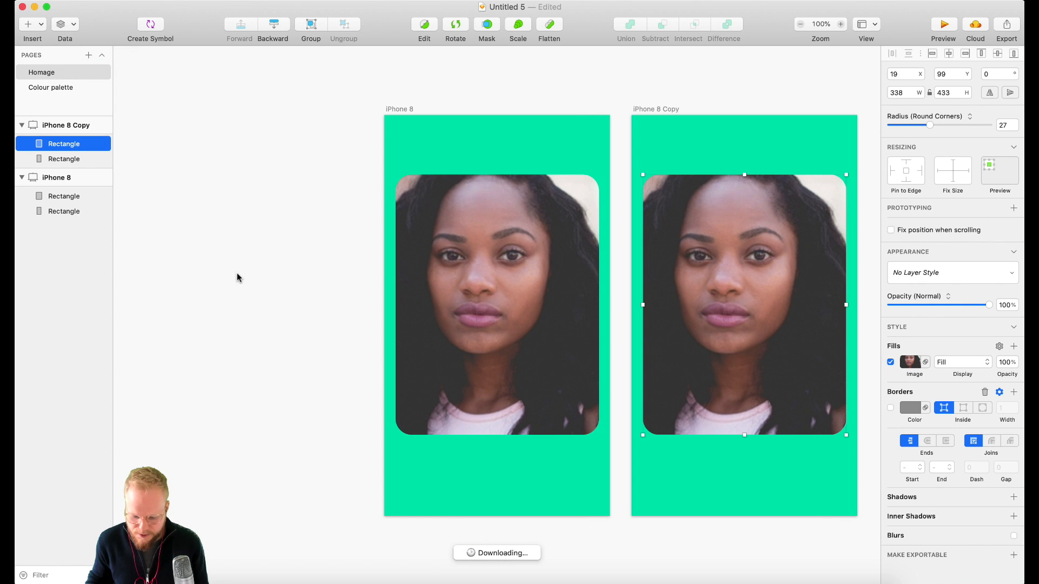
left_click(41, 73)
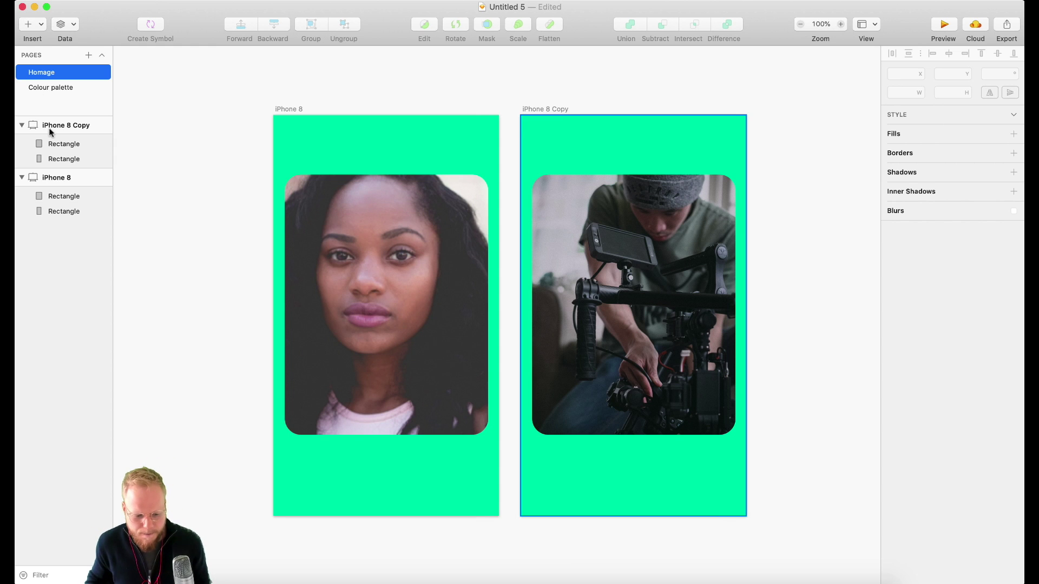
left_click(57, 177)
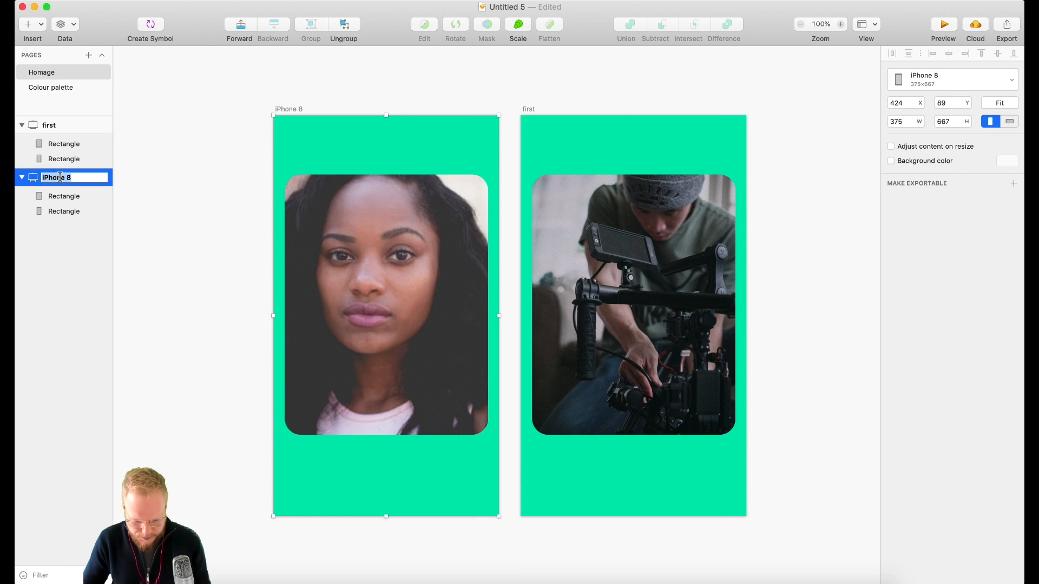
type("second")
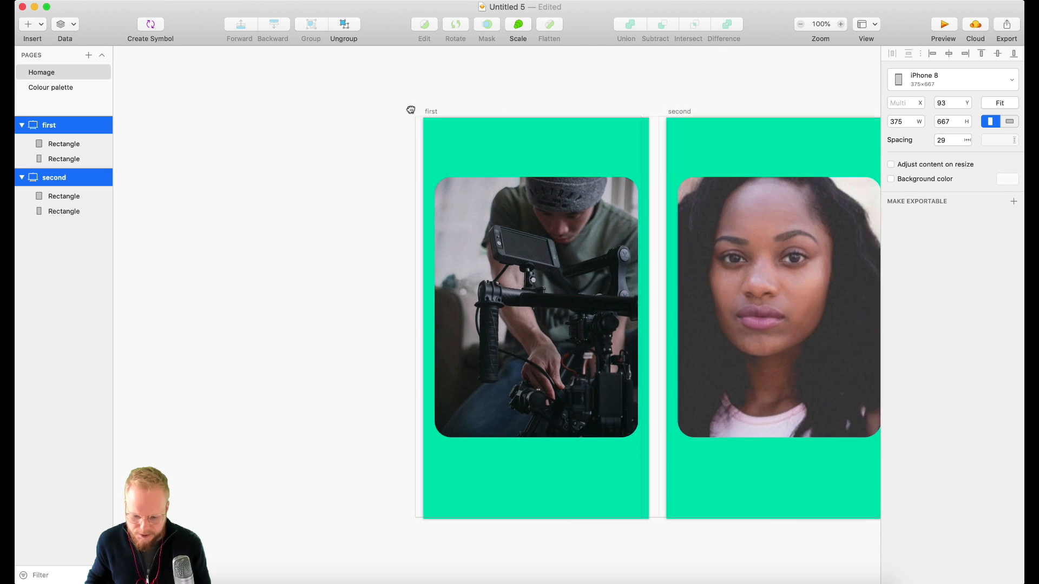
Hide the green background rectangle of the first artboard and clear the selection
left_click(64, 143)
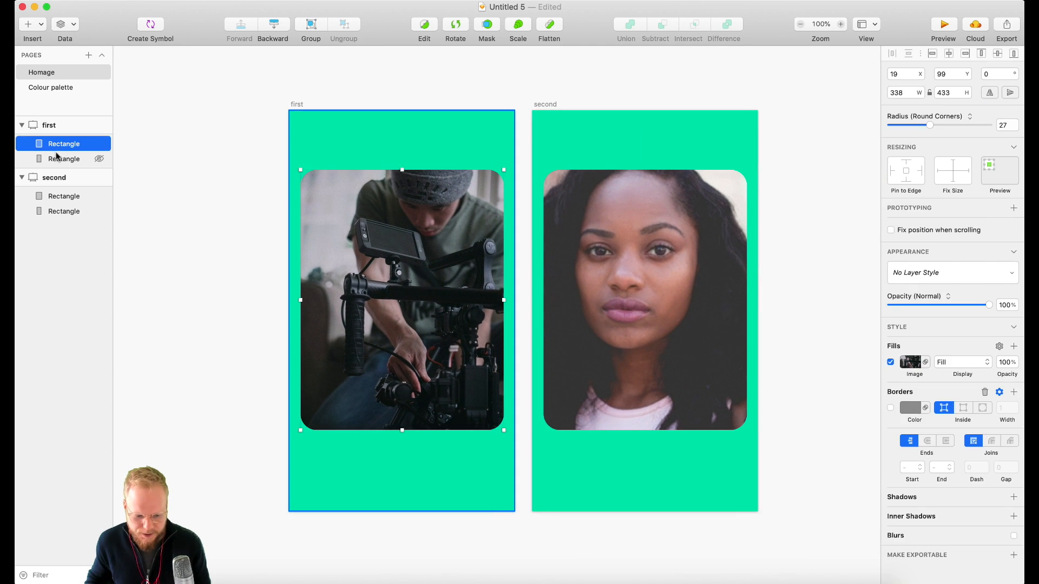
left_click(99, 159)
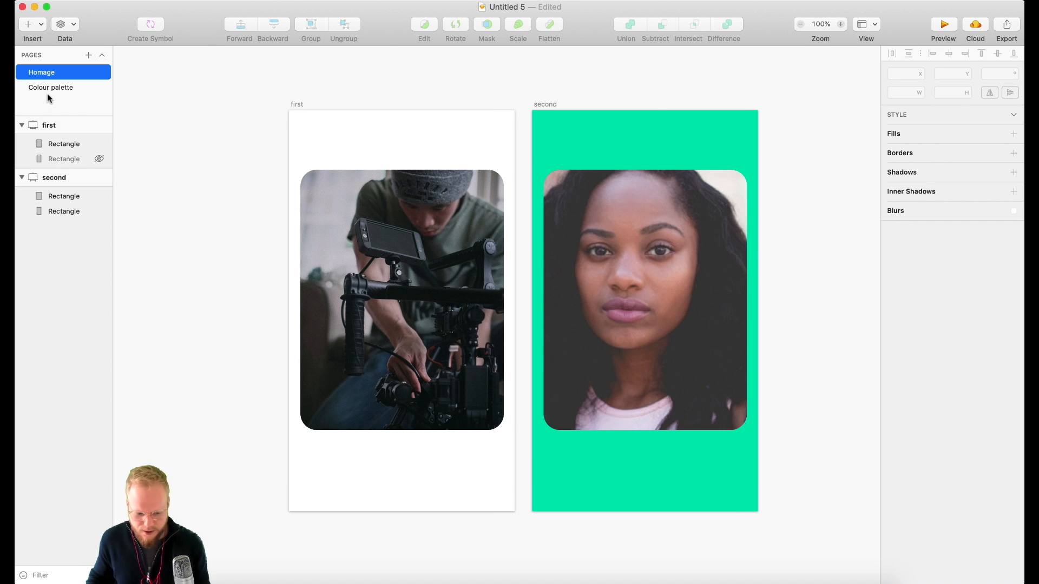
left_click(102, 55)
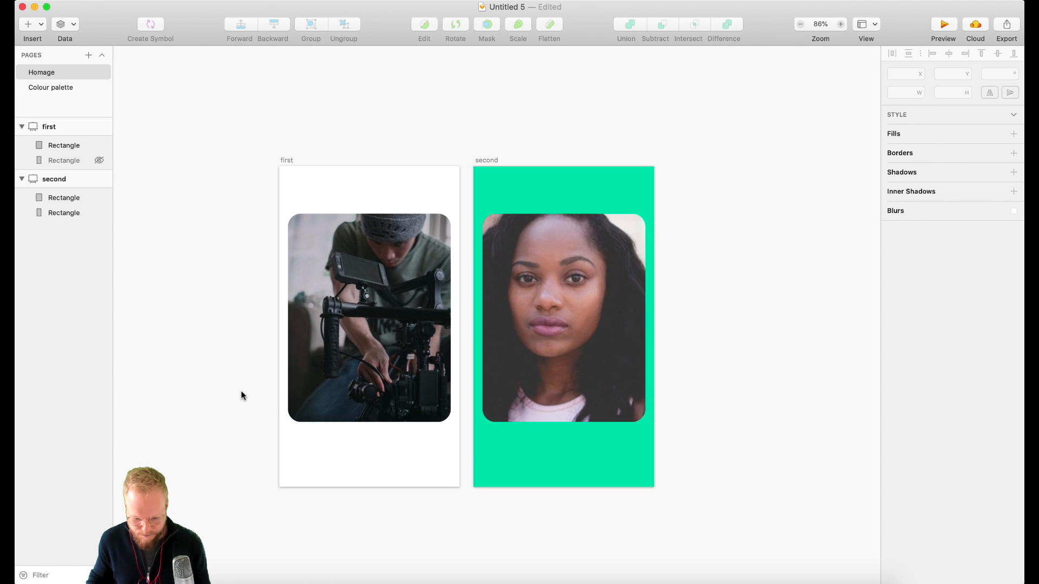
left_click(33, 575)
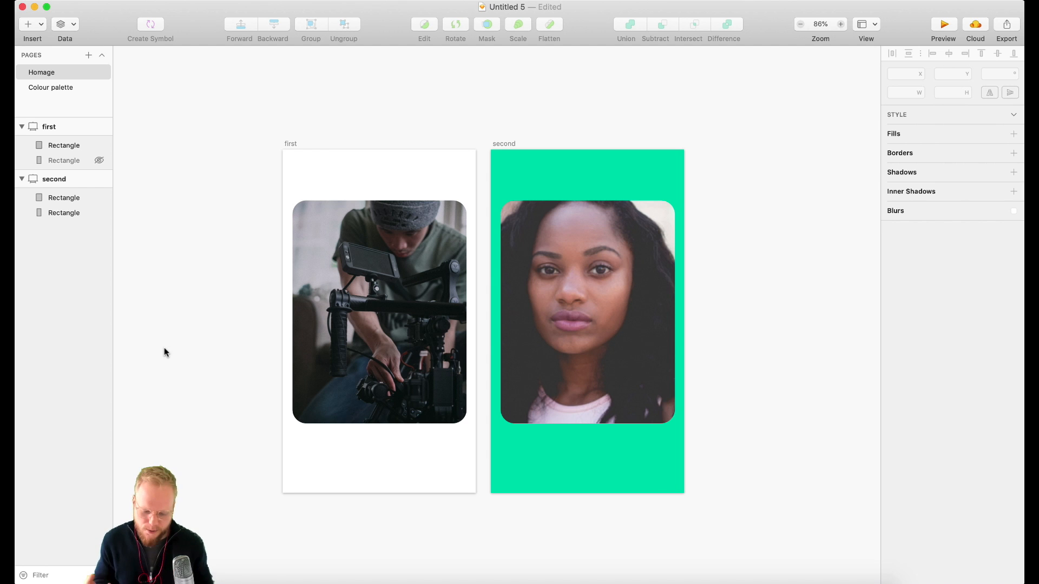
mouse_move(193, 233)
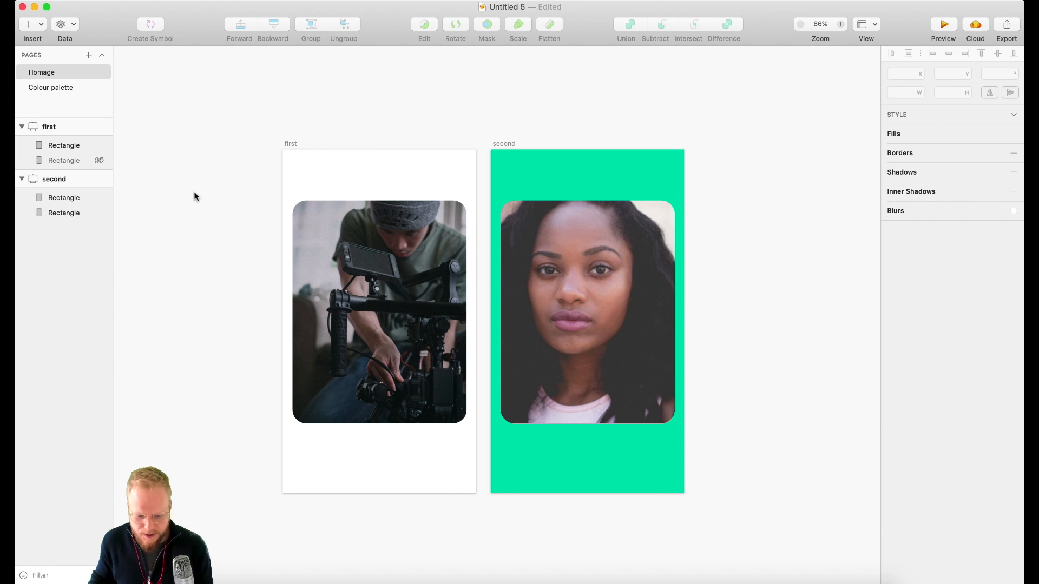
mouse_move(281, 86)
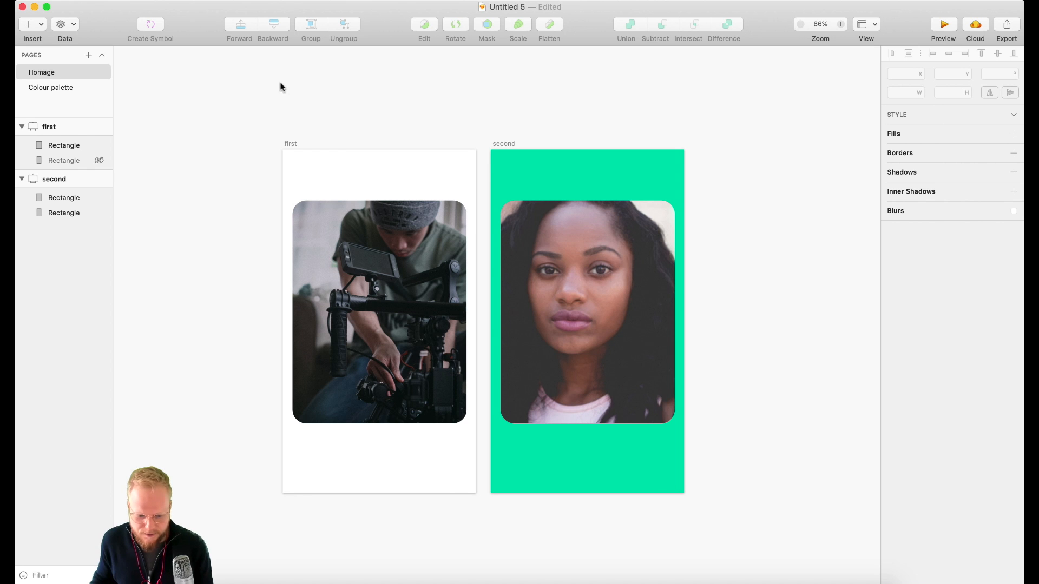
left_click(28, 25)
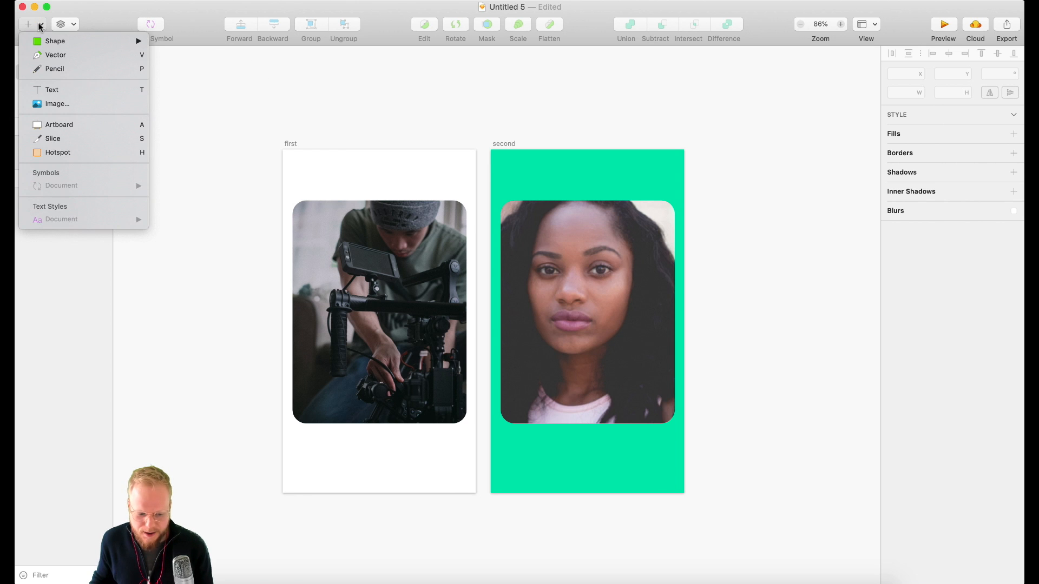
left_click(61, 25)
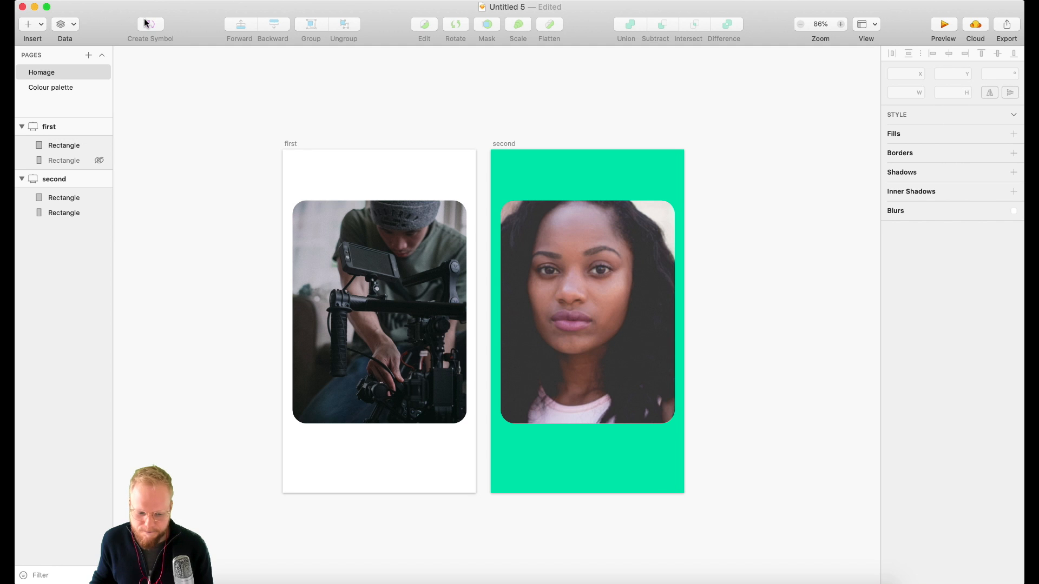
mouse_move(151, 25)
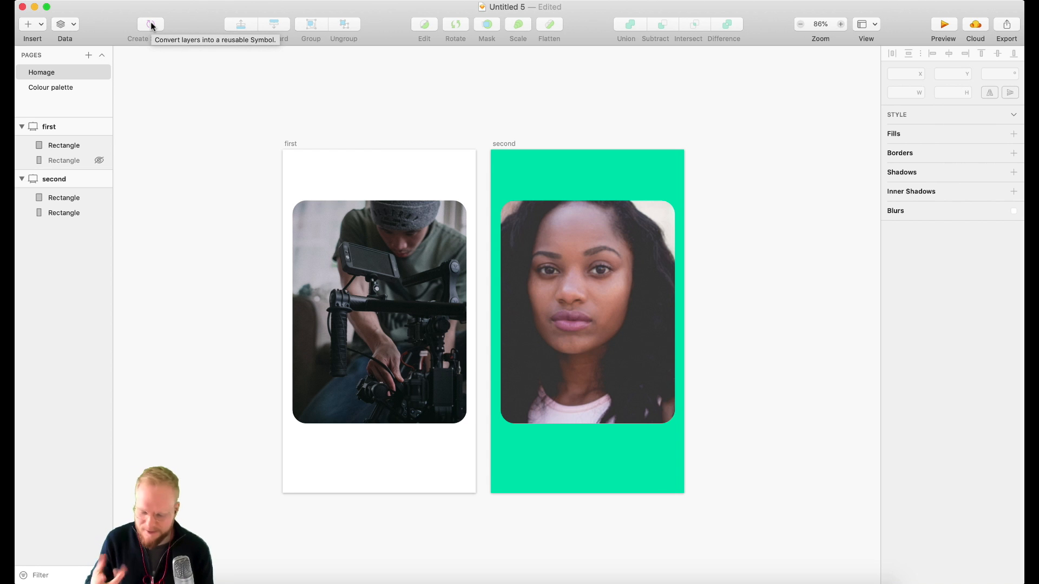
mouse_move(315, 38)
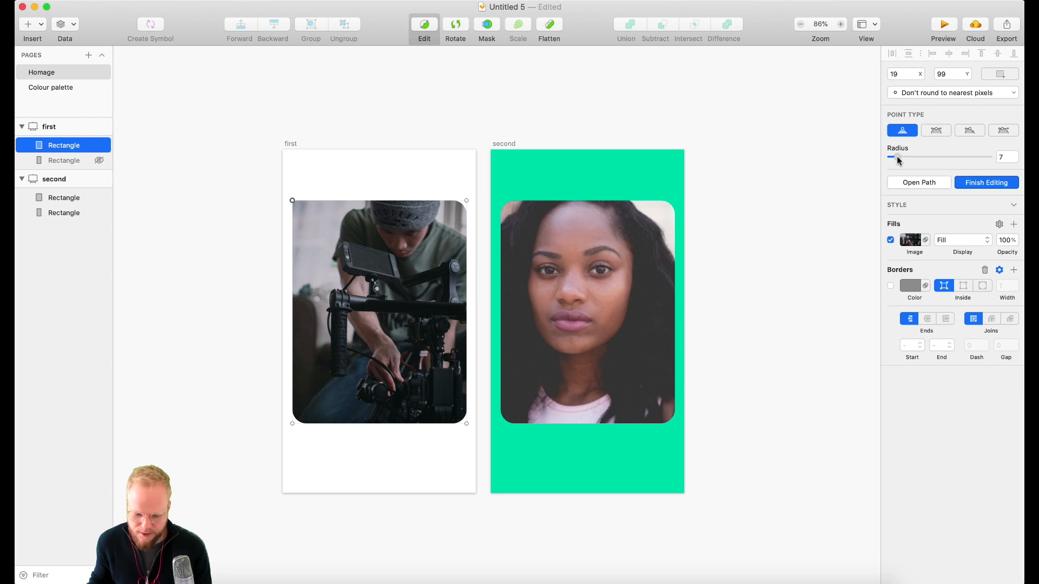
Set the photo card's top-left corner radius to 0, leaving the other corners rounded
left_click(986, 182)
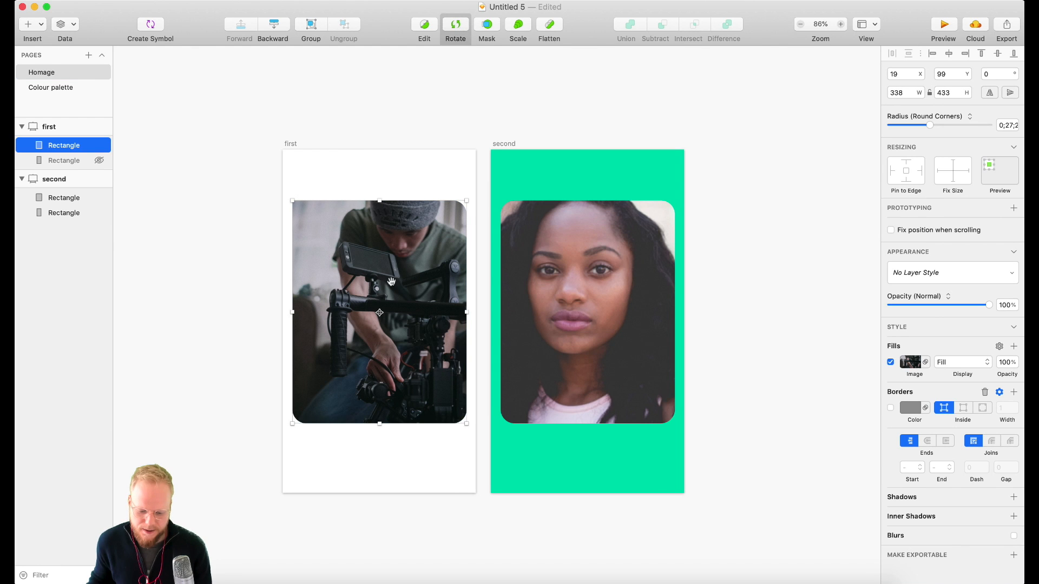
mouse_move(381, 309)
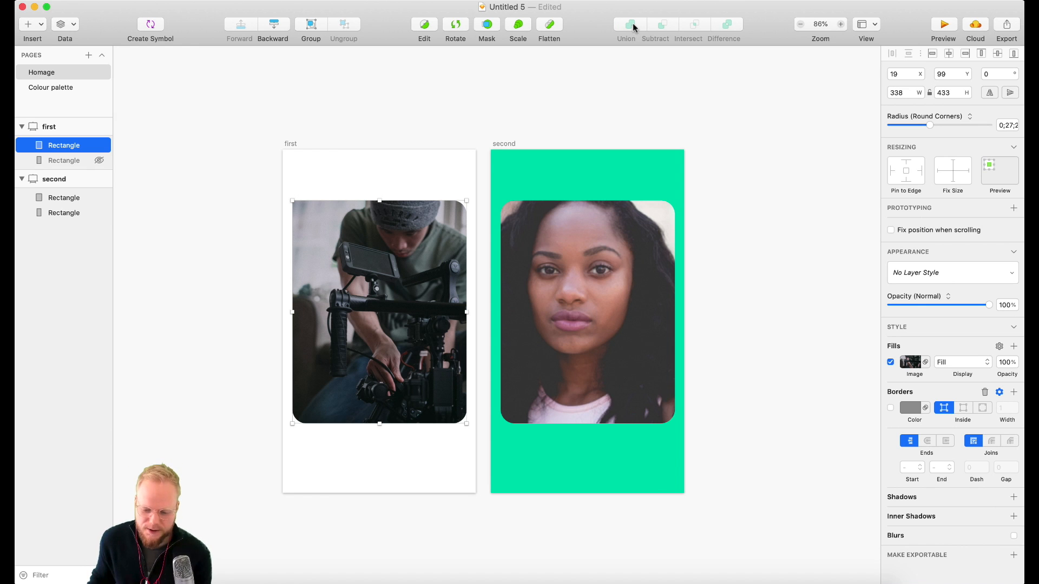
mouse_move(69, 11)
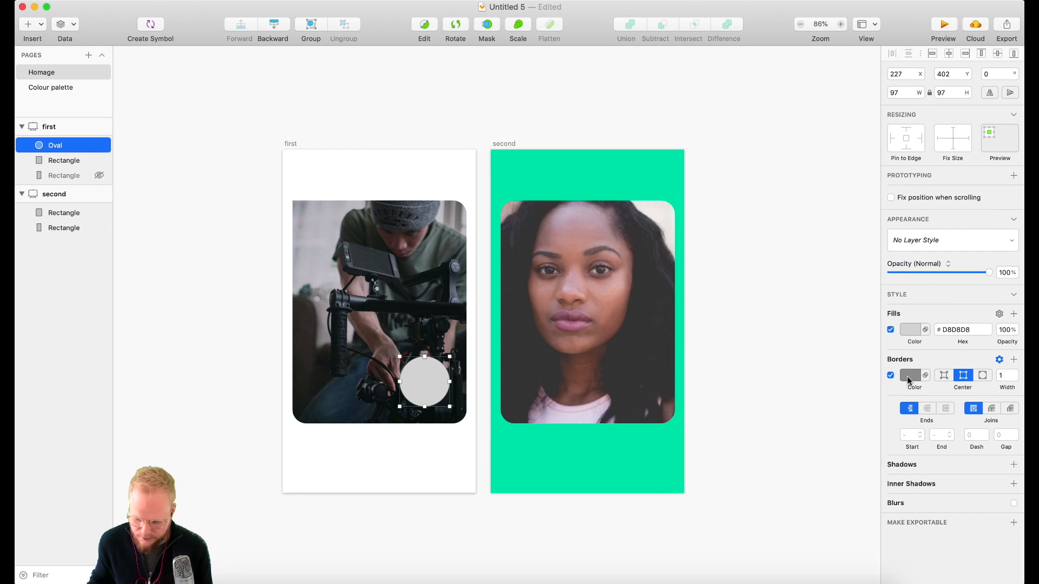
Give the circle over the photo card a white fill before combining the shapes
left_click(910, 329)
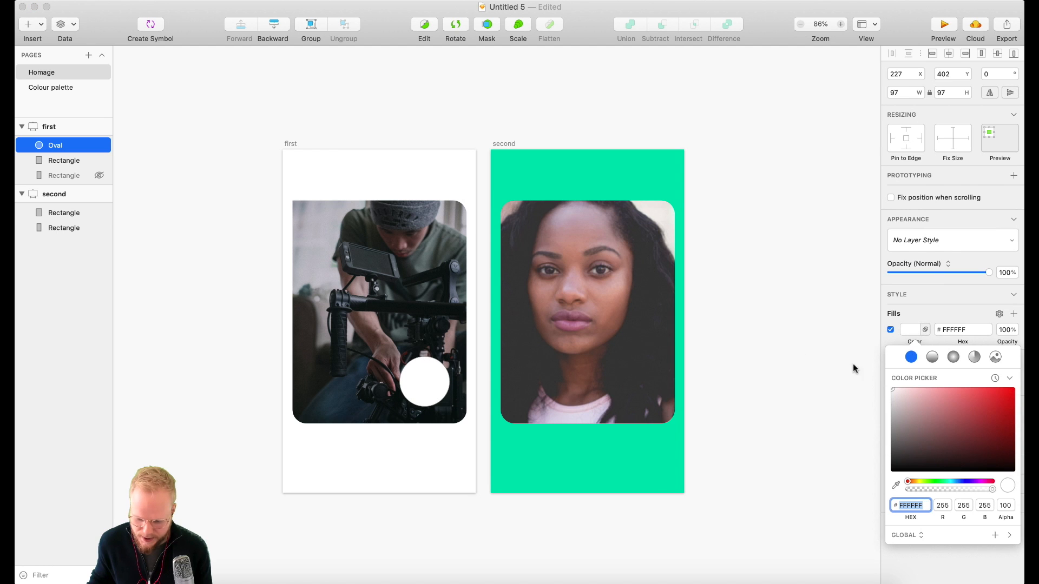
left_click(64, 161)
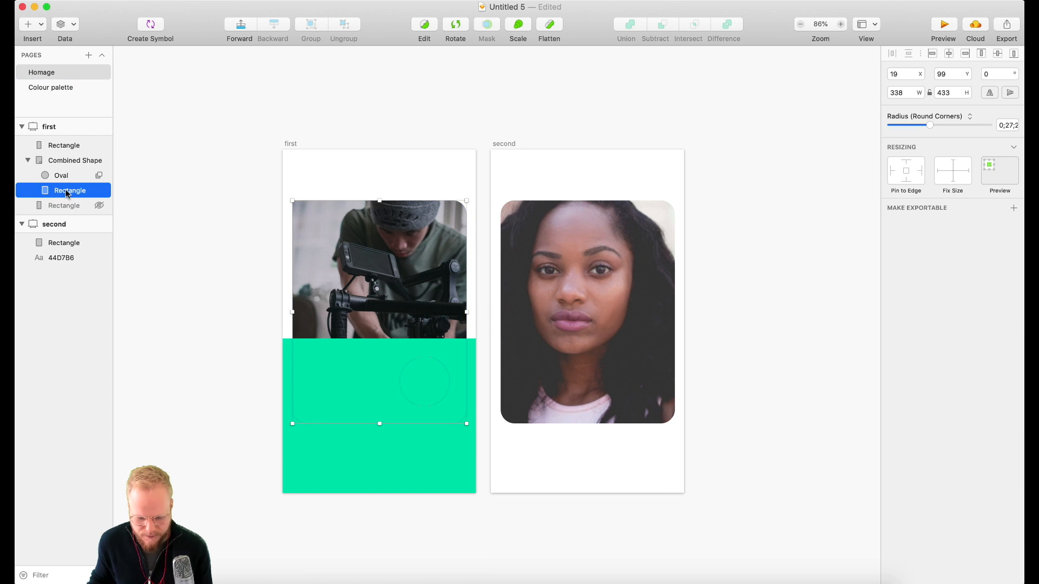
Move the green block below the combined shape so green shows through the hole
left_click(64, 206)
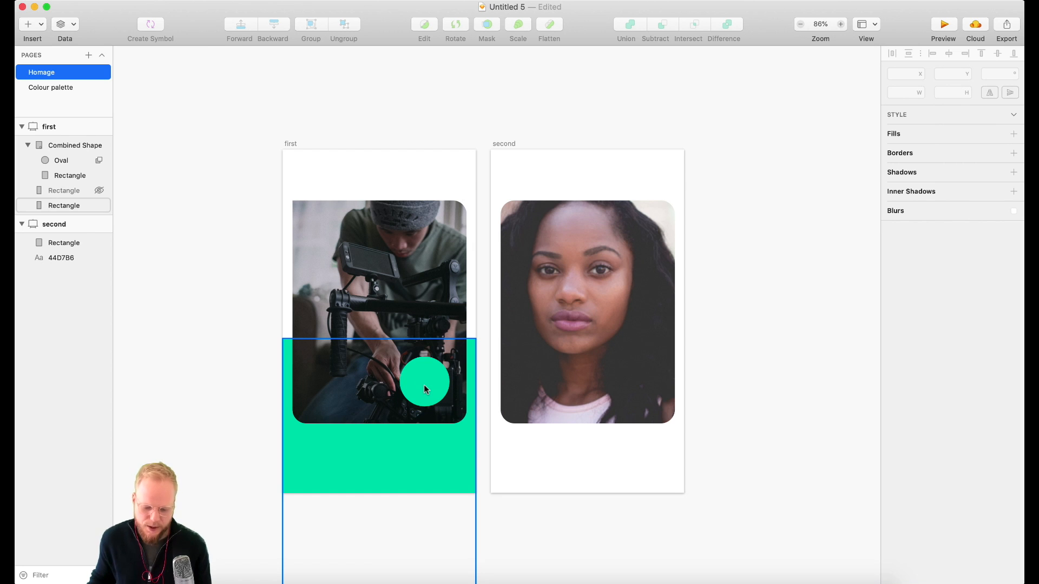
left_click(409, 107)
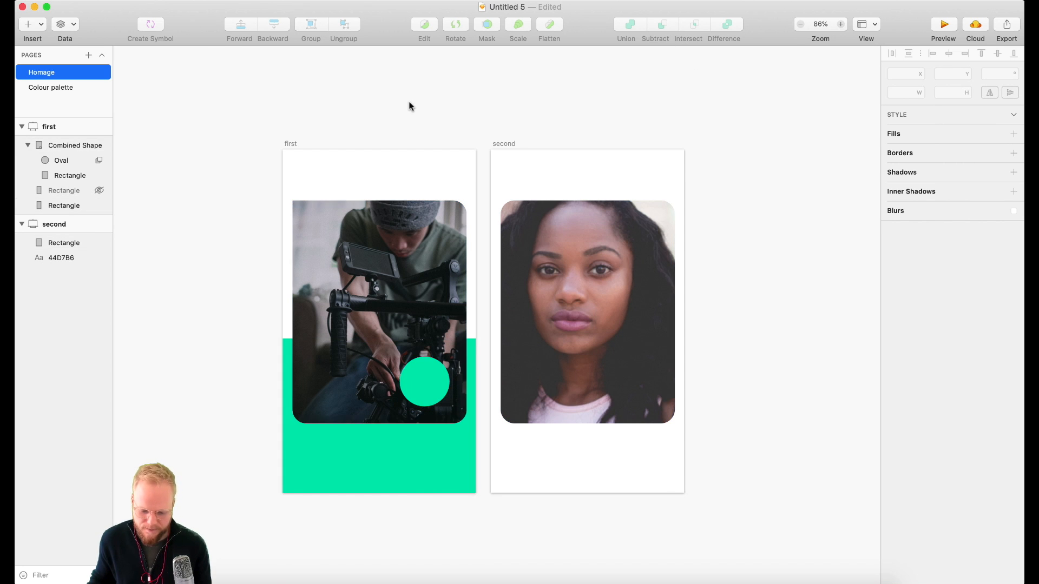
mouse_move(376, 86)
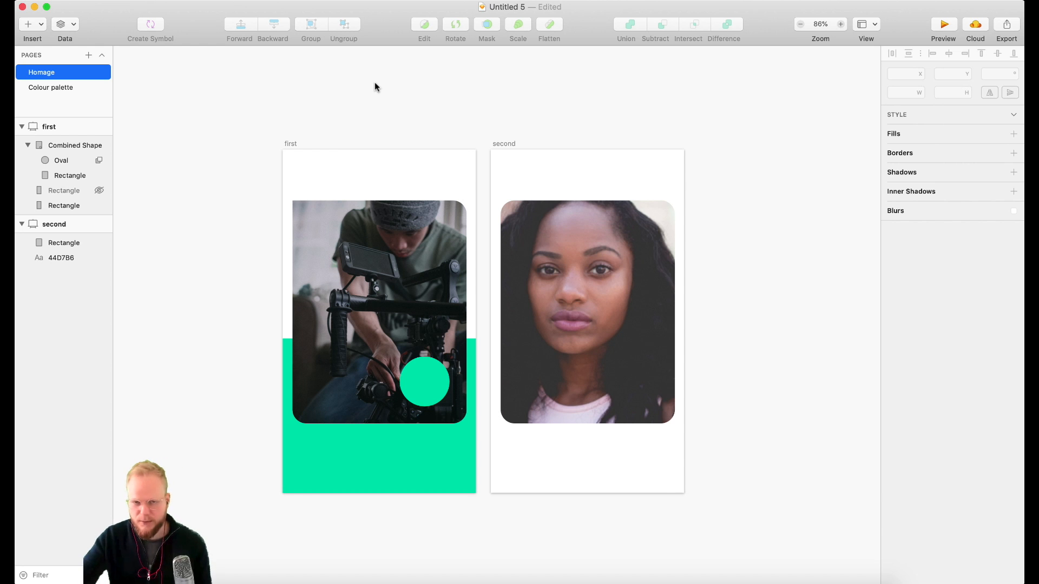
mouse_move(553, 77)
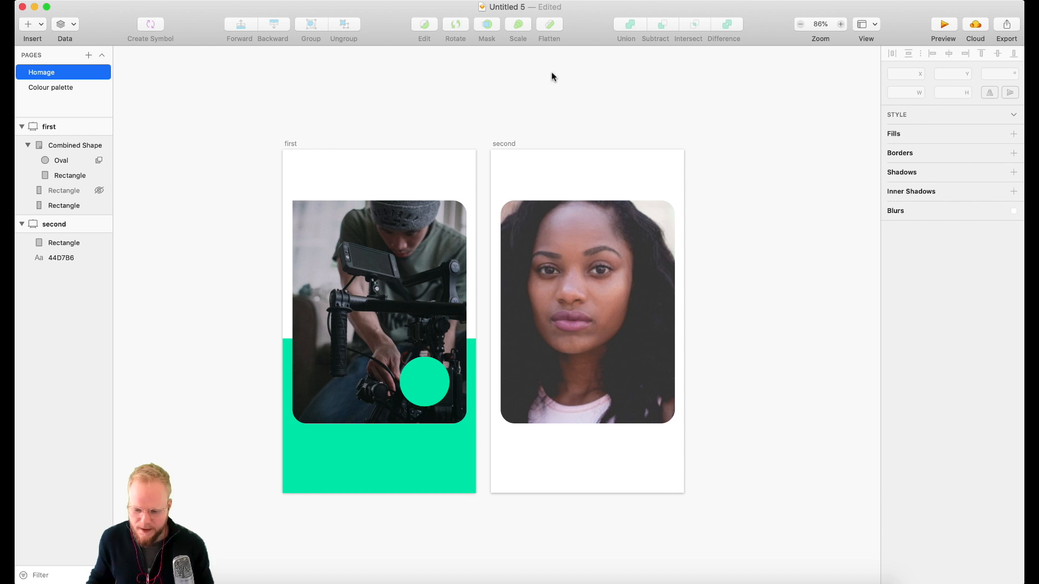
left_click(874, 25)
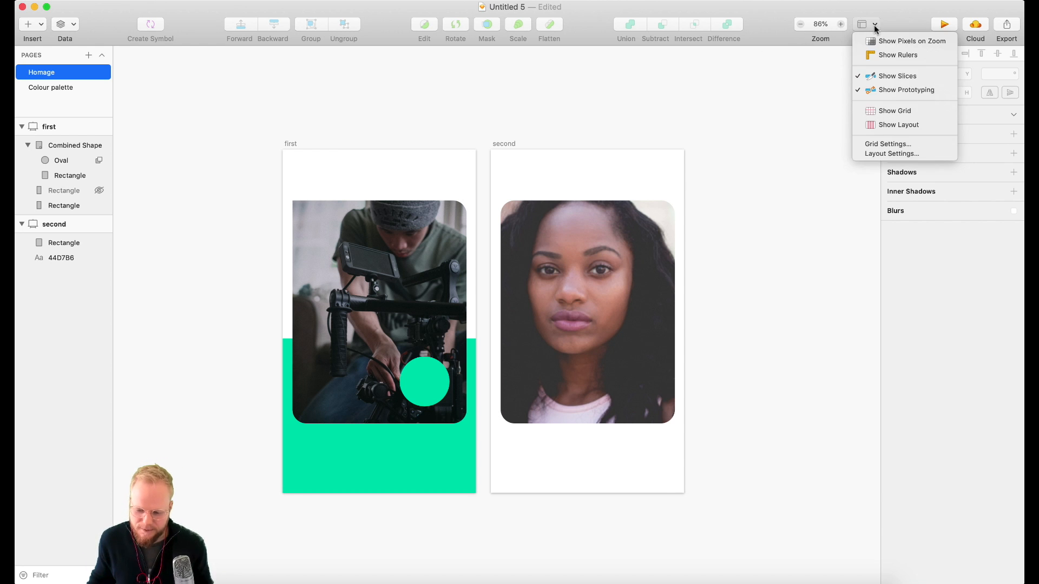
mouse_move(899, 124)
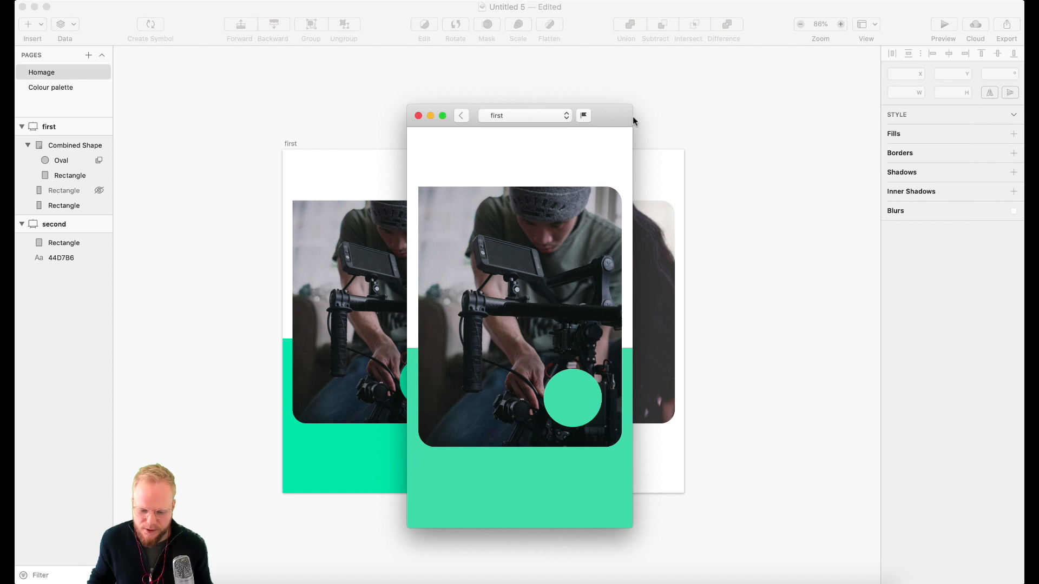
mouse_move(423, 126)
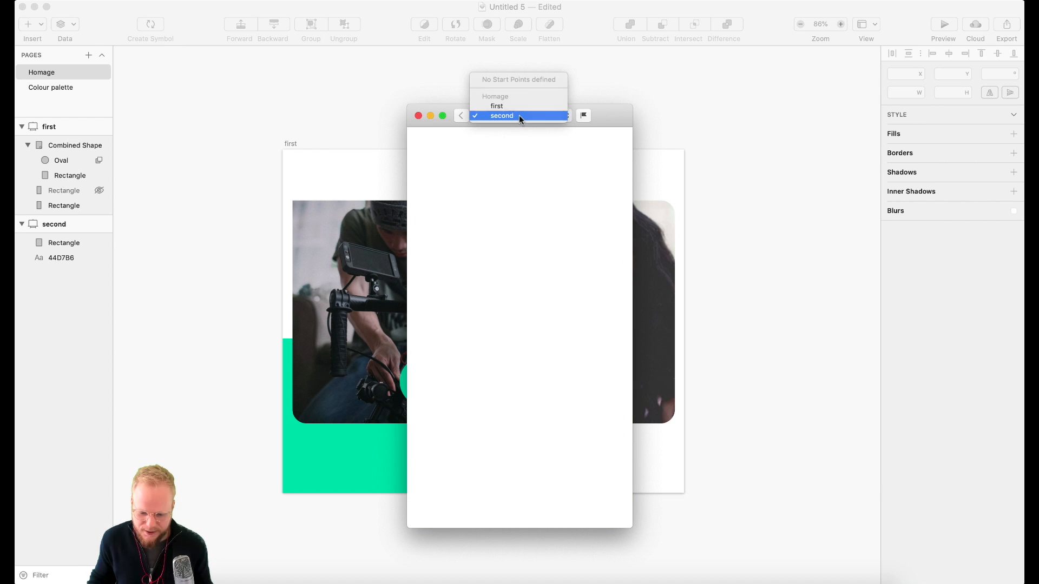
left_click(417, 116)
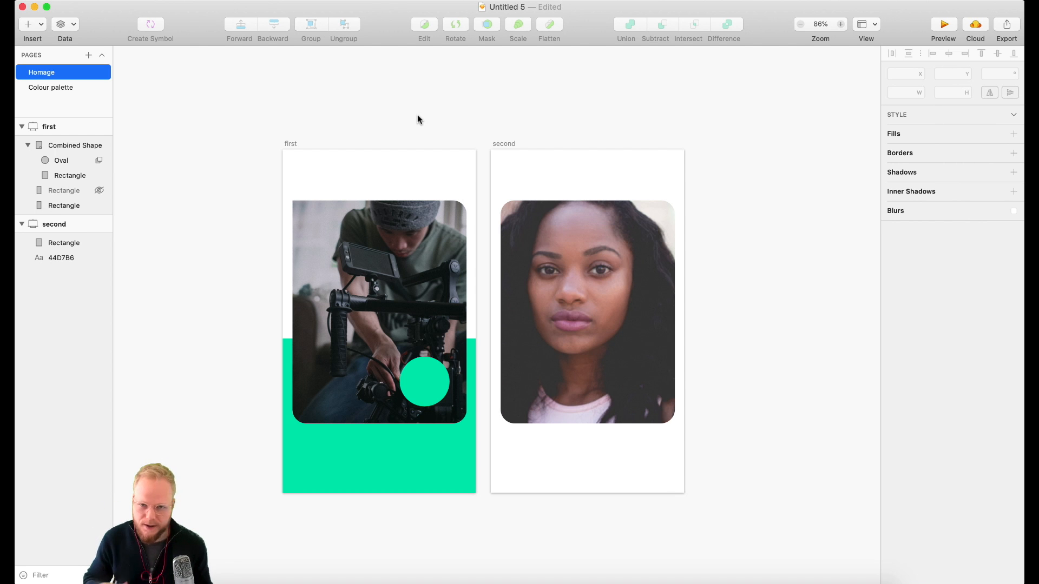
Bring up the Export Slices dialog listing the second artboard as a PNG
left_click(975, 25)
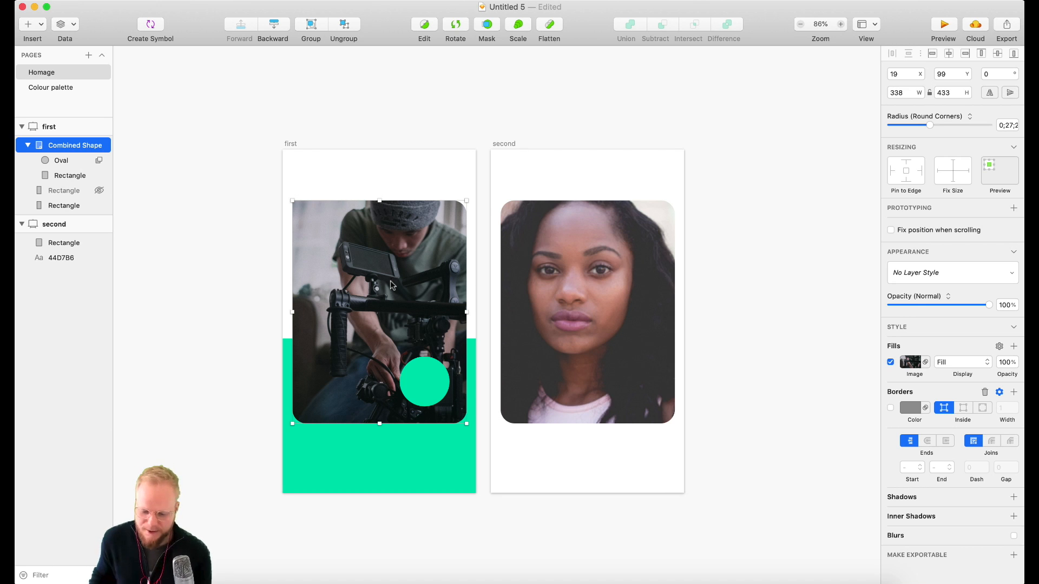
left_click(1007, 25)
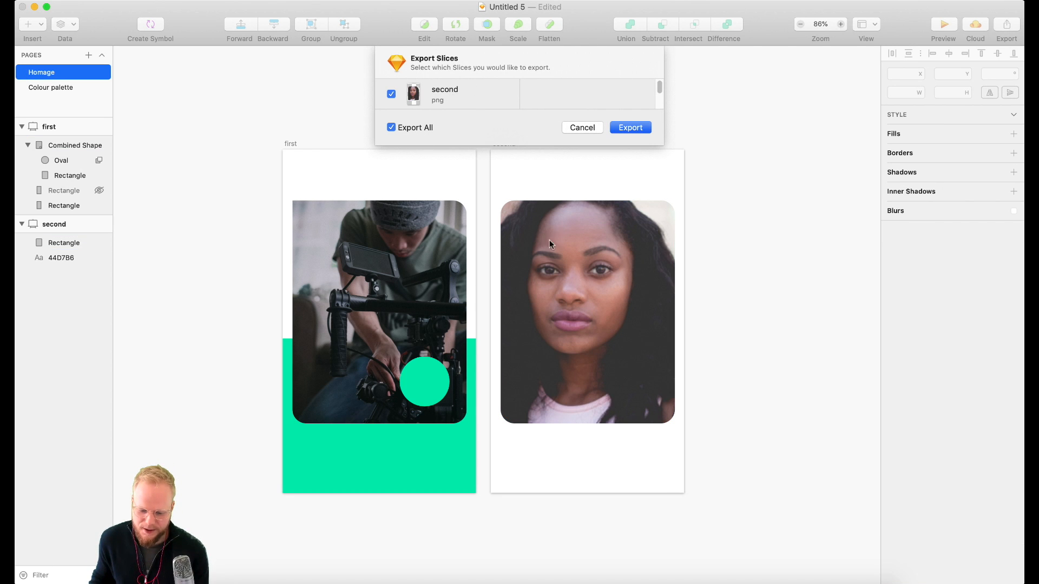
mouse_move(582, 128)
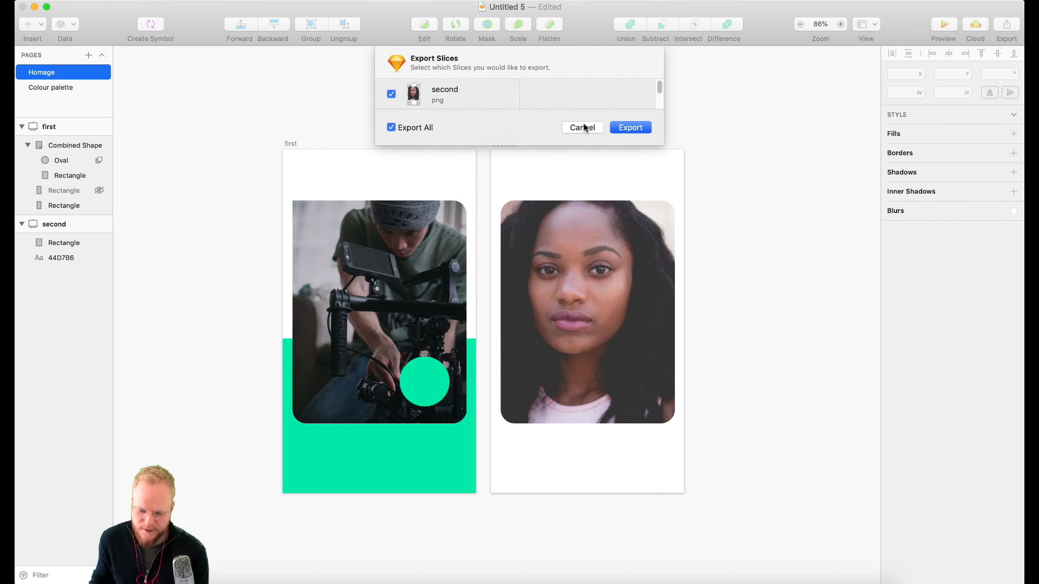
Turn on the first artboard's background colour and export it as the PNG image1
left_click(583, 127)
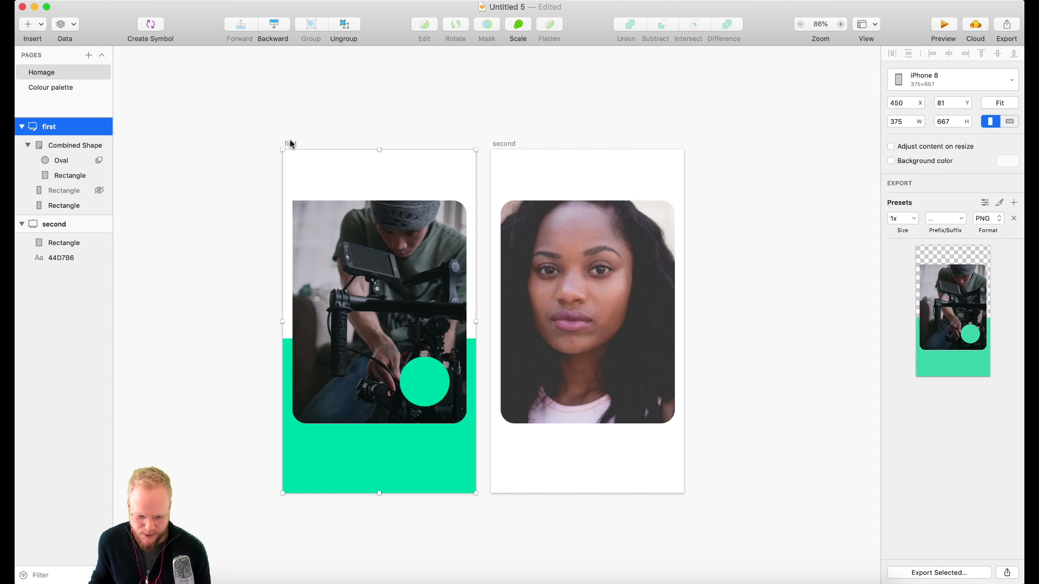
mouse_move(944, 275)
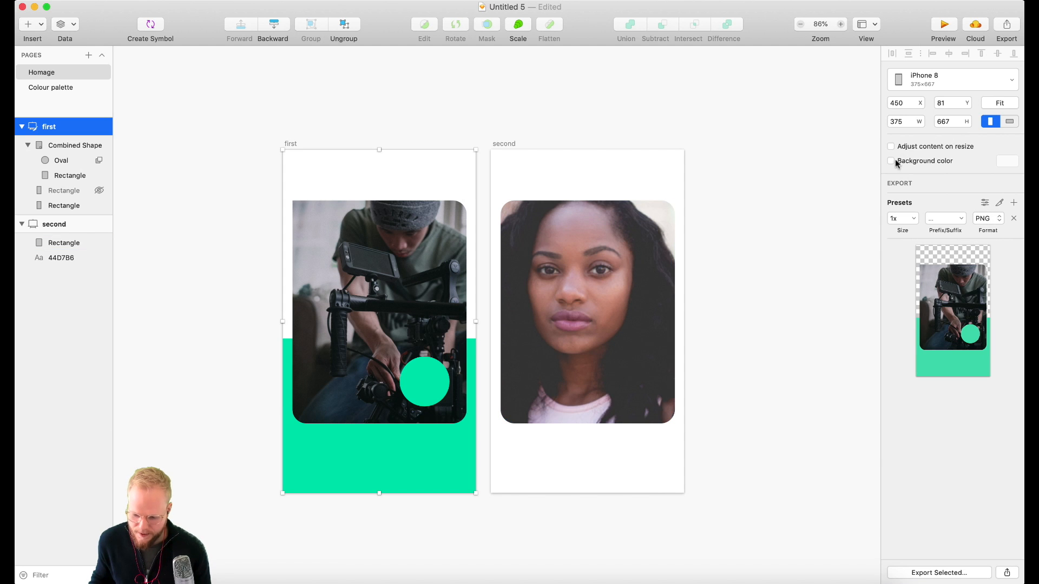
left_click(891, 160)
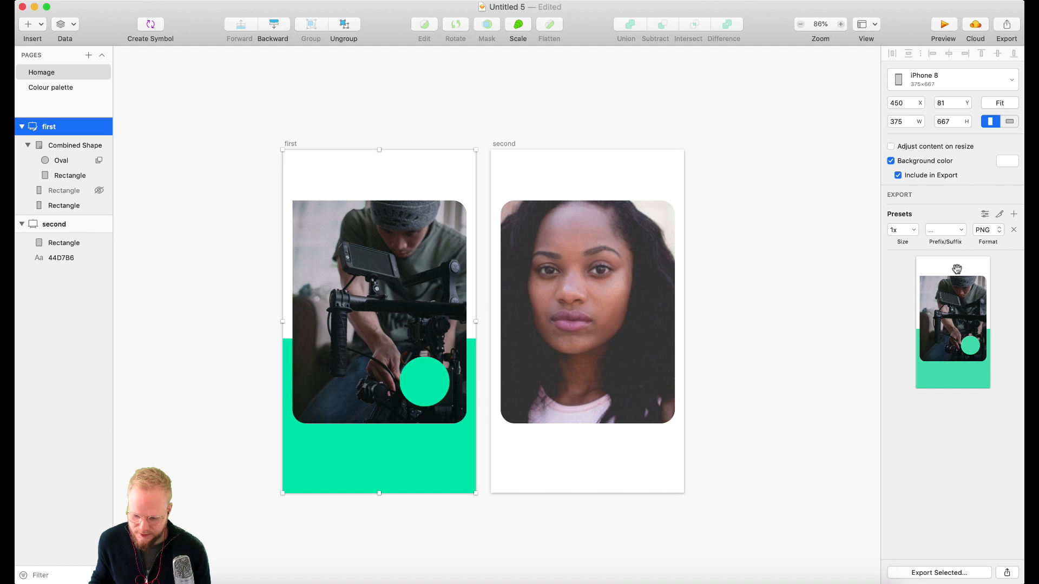
mouse_move(946, 573)
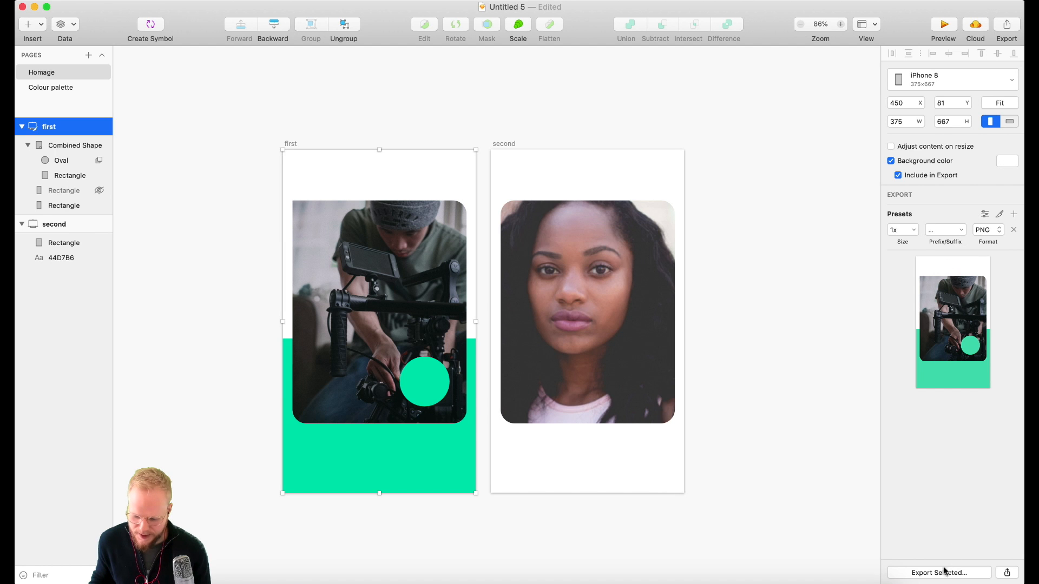
left_click(937, 572)
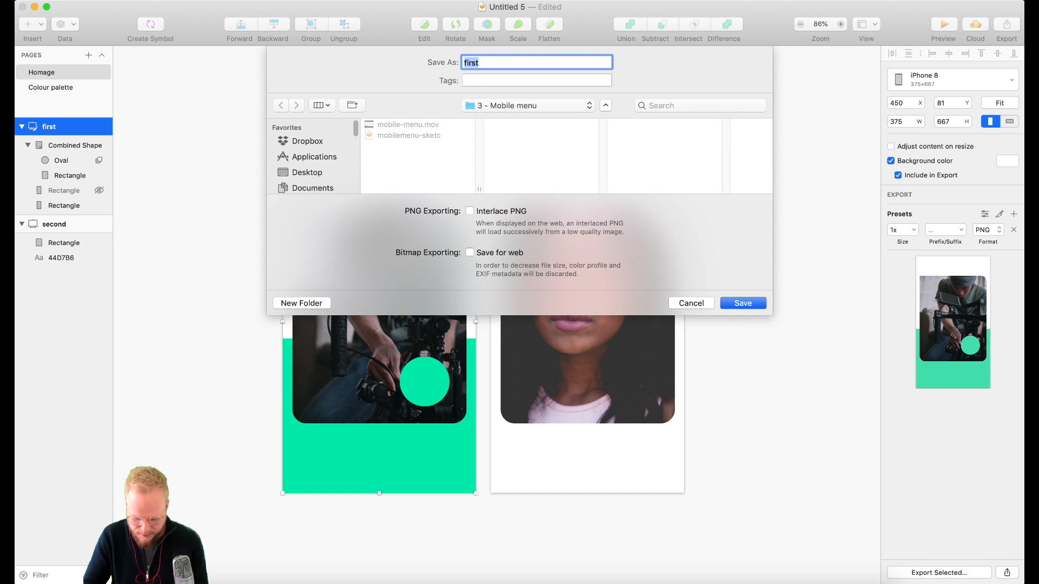
type("image1")
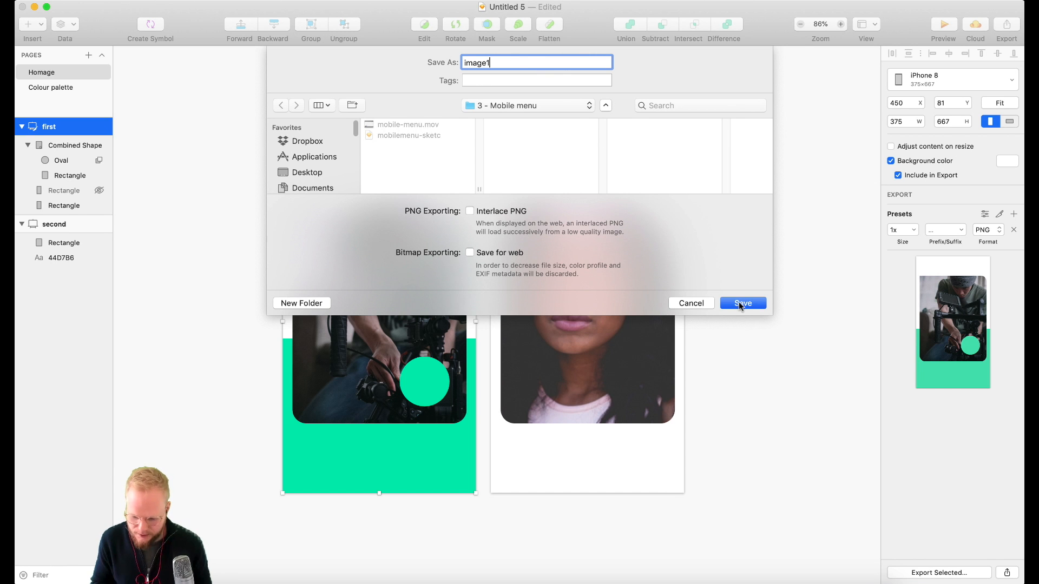
left_click(743, 303)
type("2")
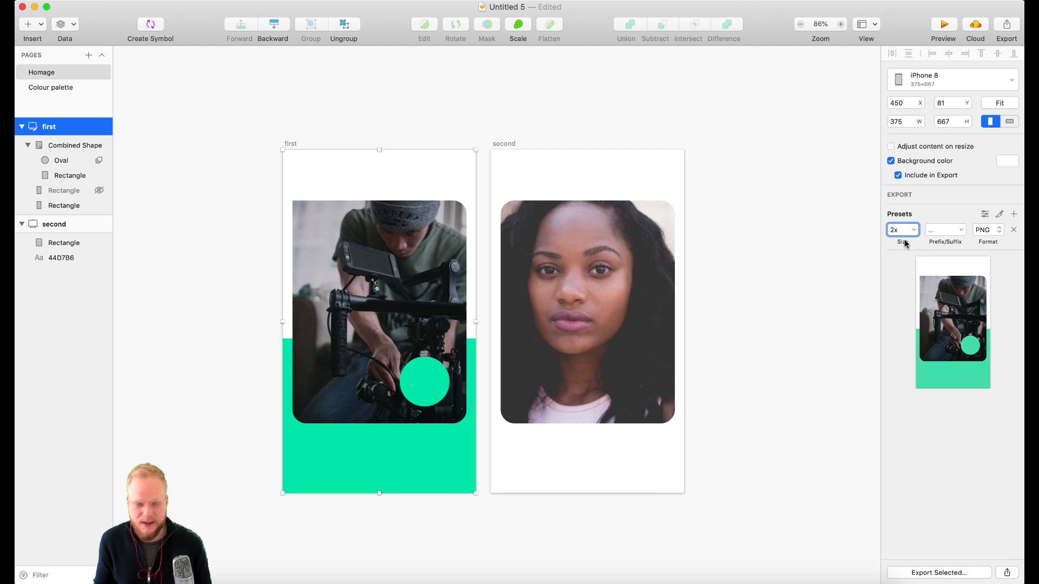
Set the first artboard's export size to 2x
left_click(901, 230)
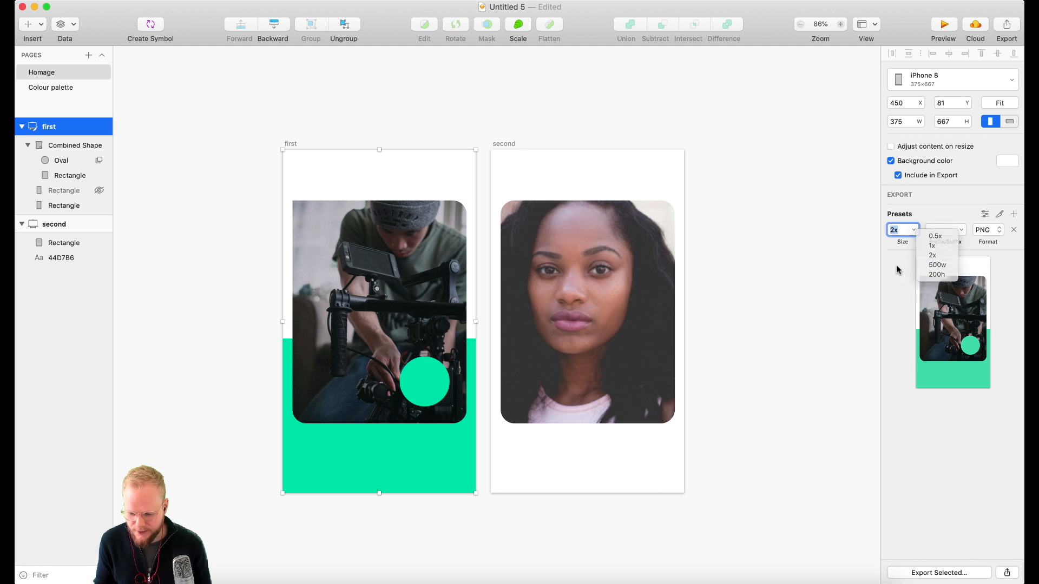
left_click(932, 256)
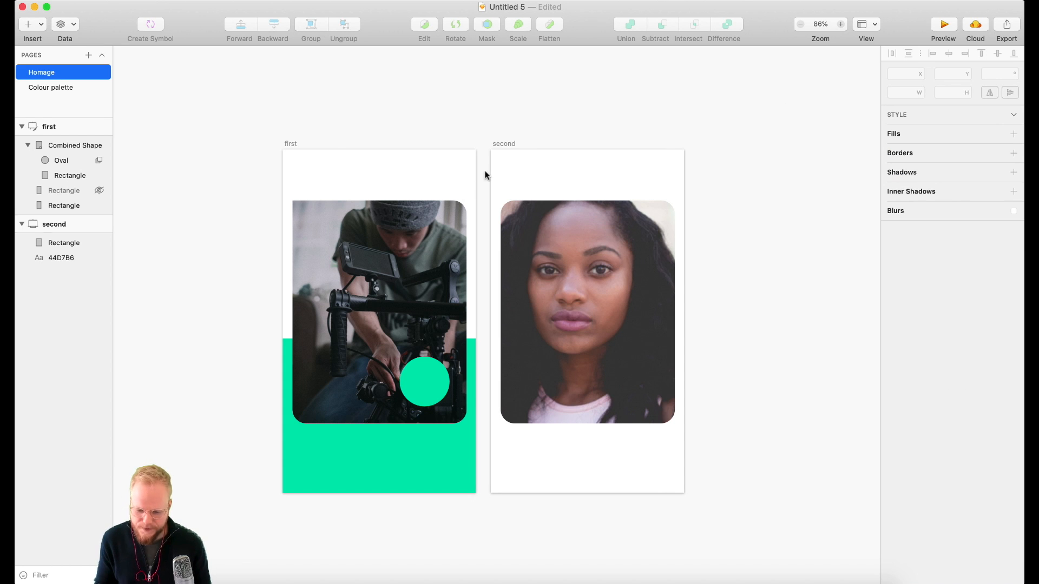
mouse_move(855, 256)
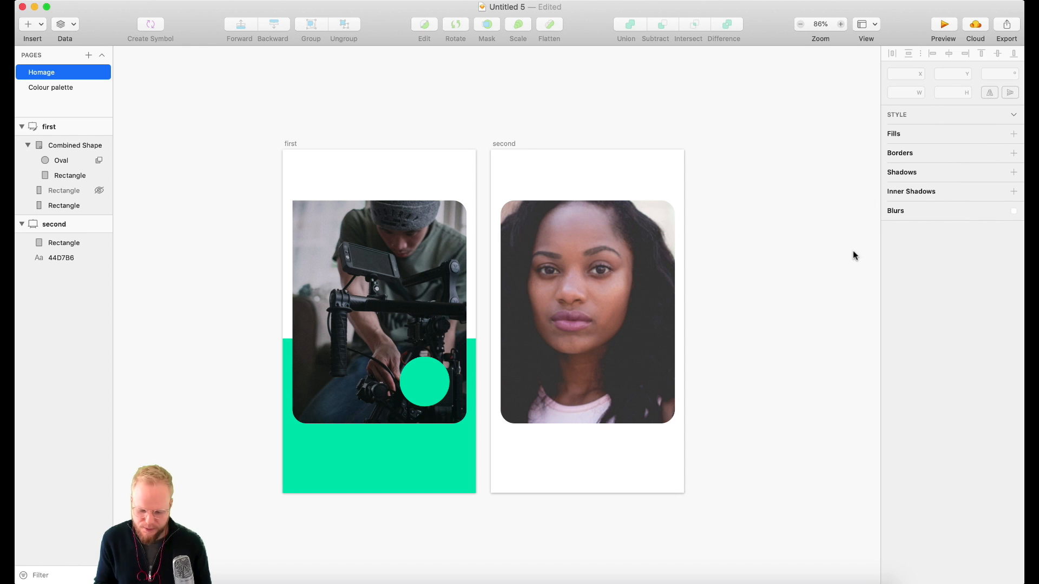
mouse_move(795, 235)
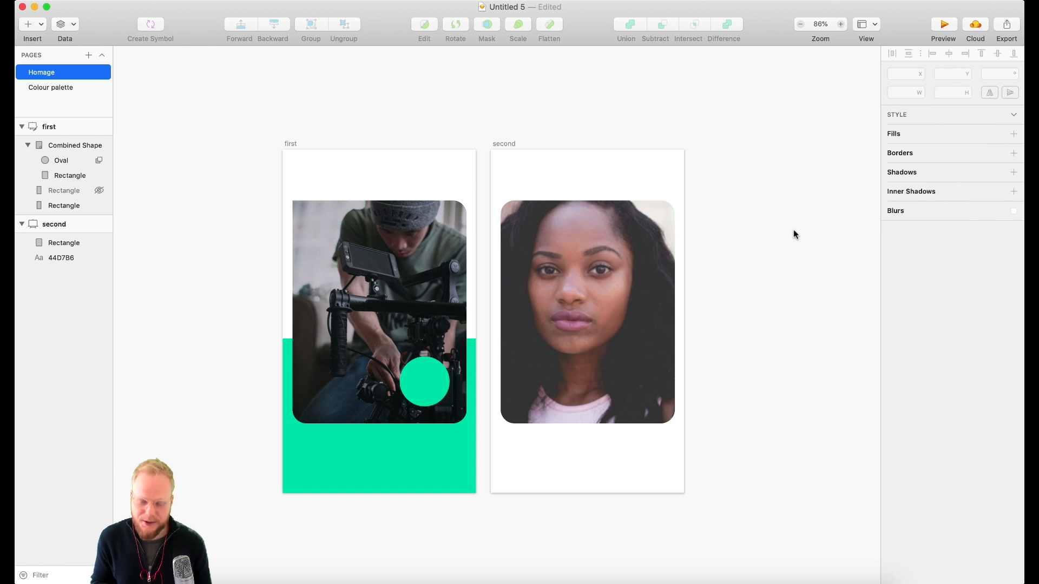
mouse_move(884, 212)
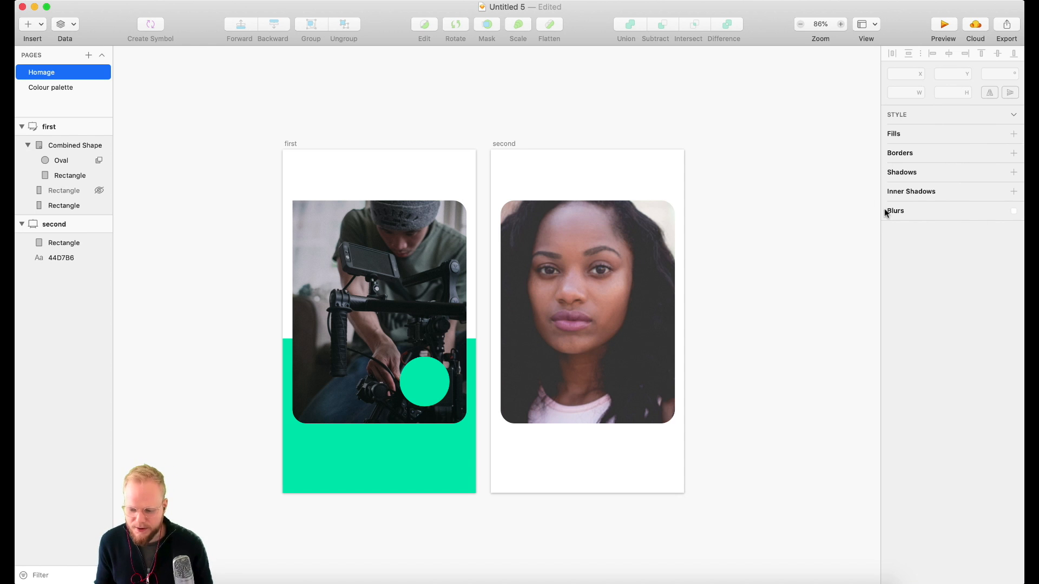
mouse_move(939, 111)
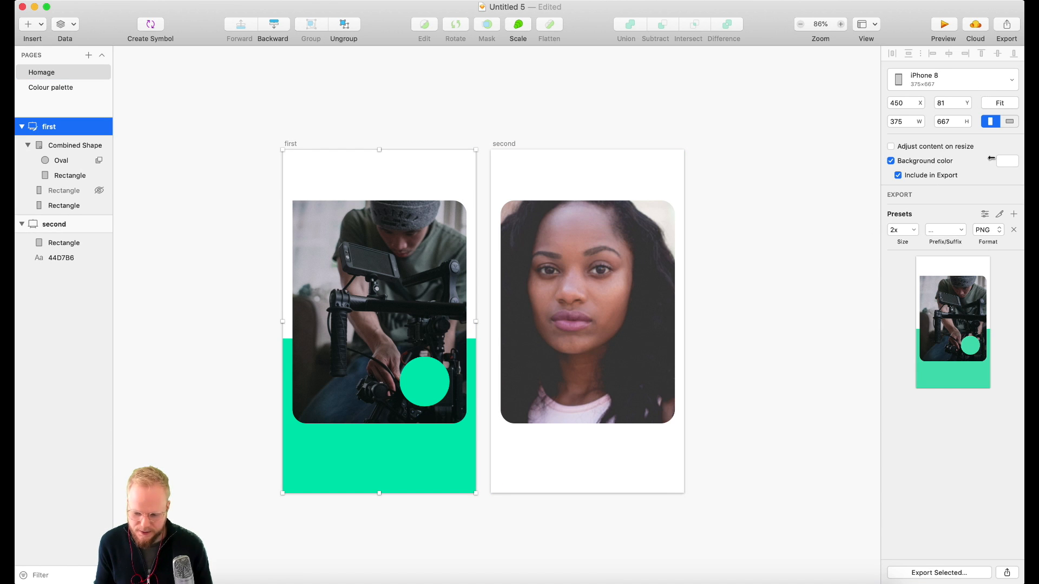
Lower the green band, raise the photo card with radius 38 corners, and narrow the first artboard
left_click(74, 145)
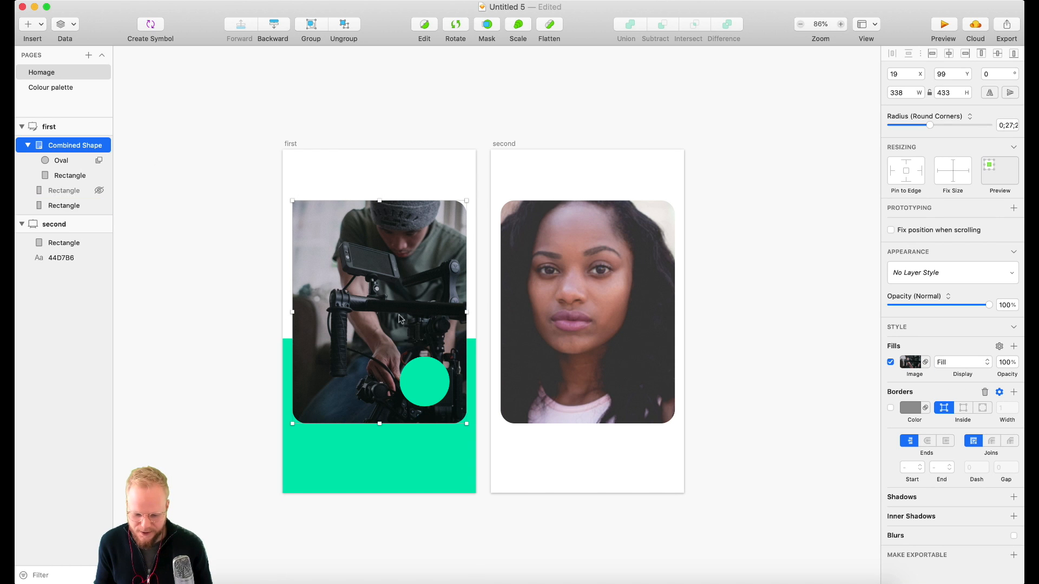
left_click(64, 206)
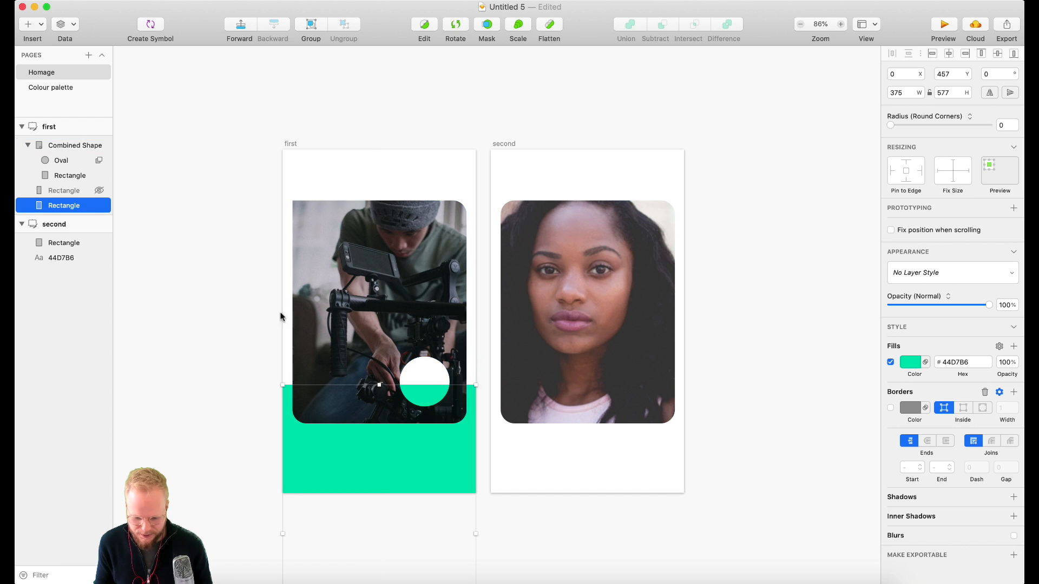
left_click(76, 144)
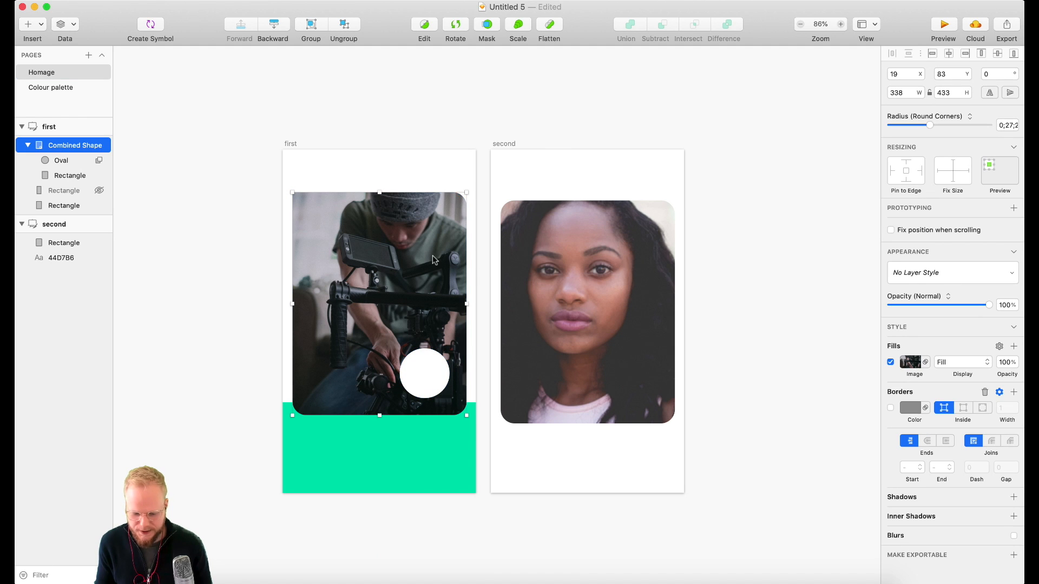
mouse_move(966, 85)
type("38")
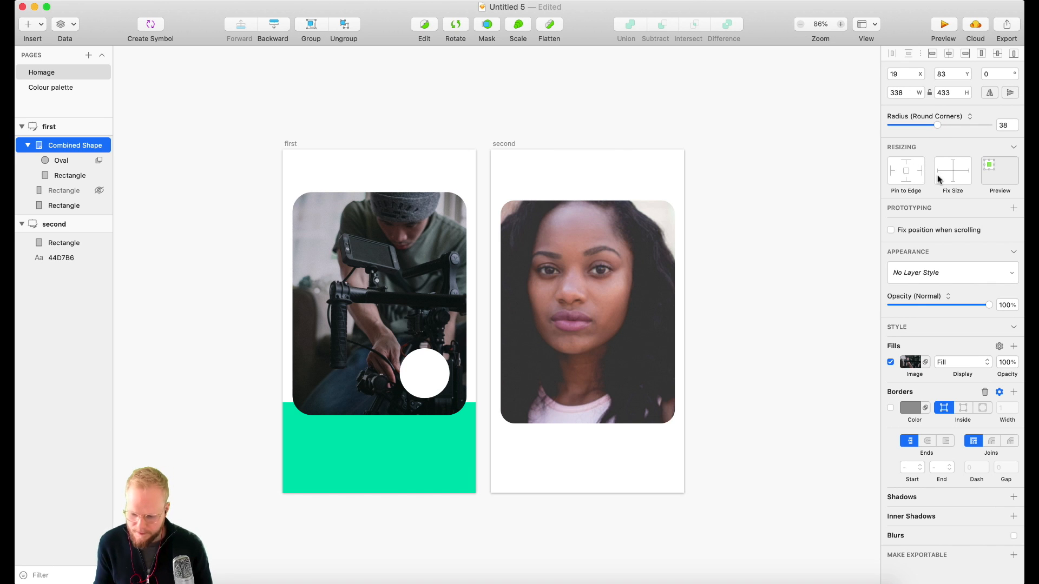
left_click(1000, 170)
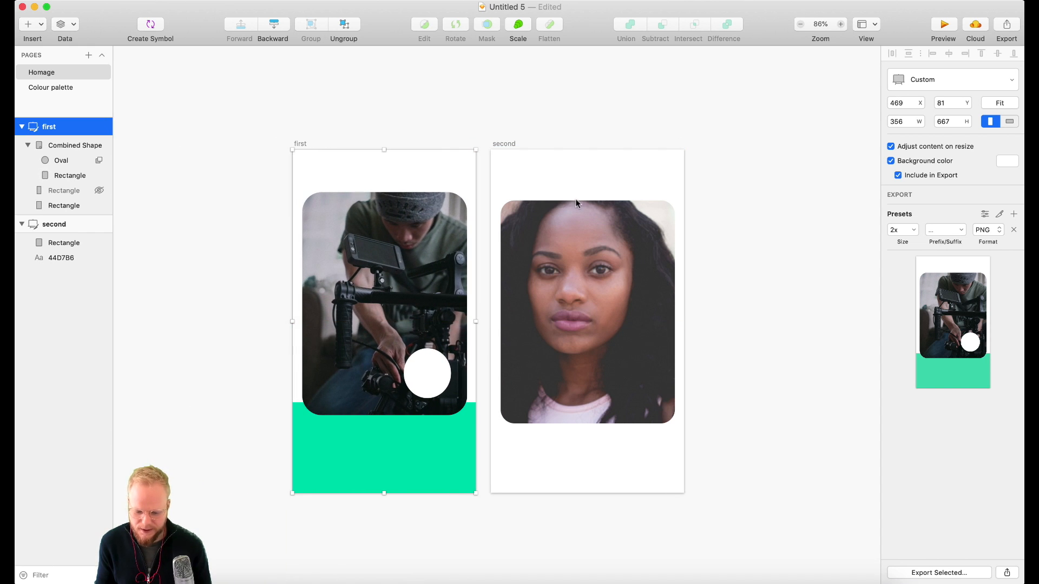
left_click(76, 145)
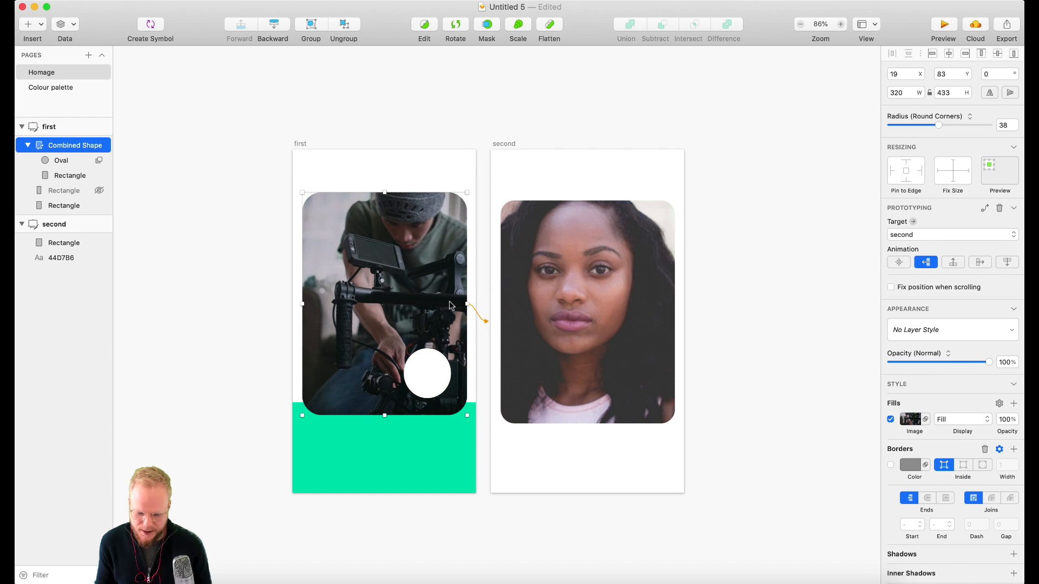
left_click(943, 24)
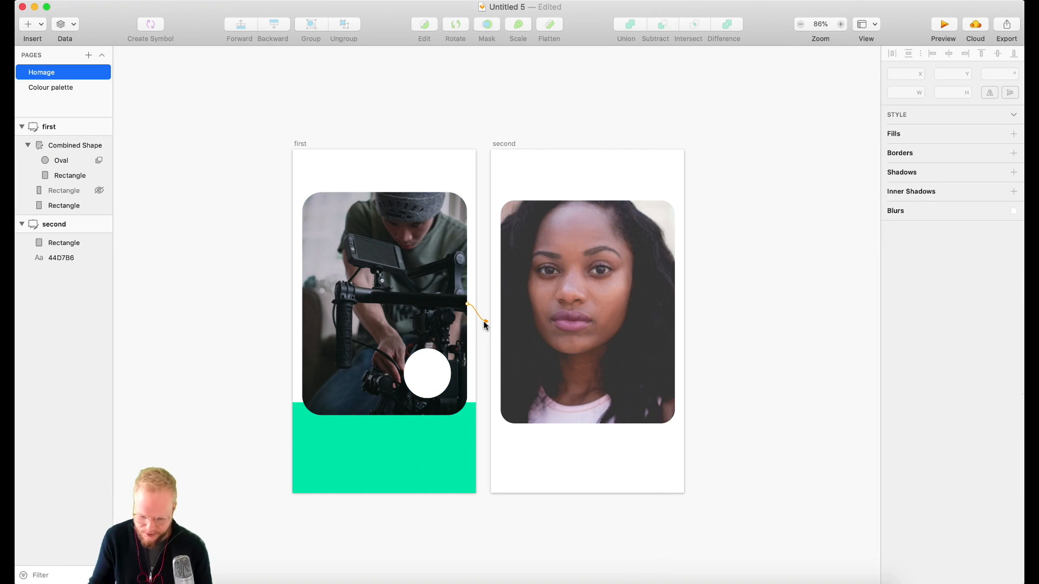
mouse_move(474, 312)
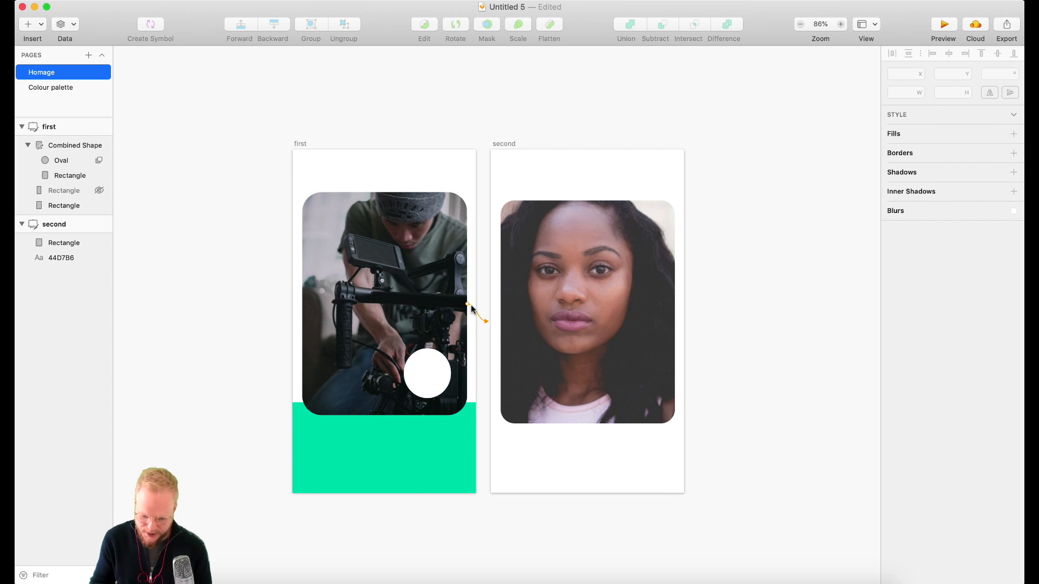
left_click(74, 146)
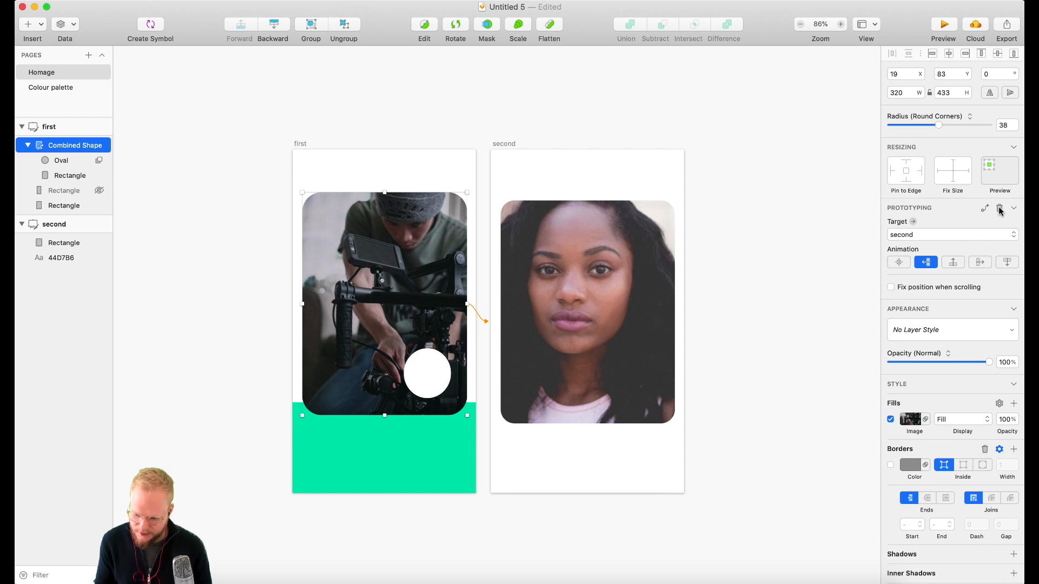
left_click(999, 208)
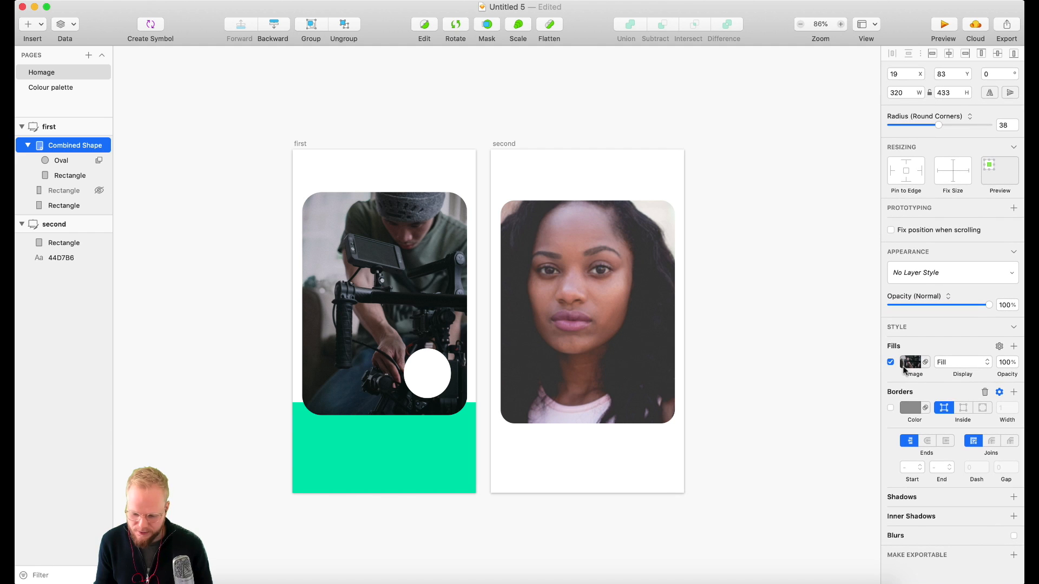
Keep the card's Image fill and add a red Linear Gradient fill layered above it
left_click(910, 361)
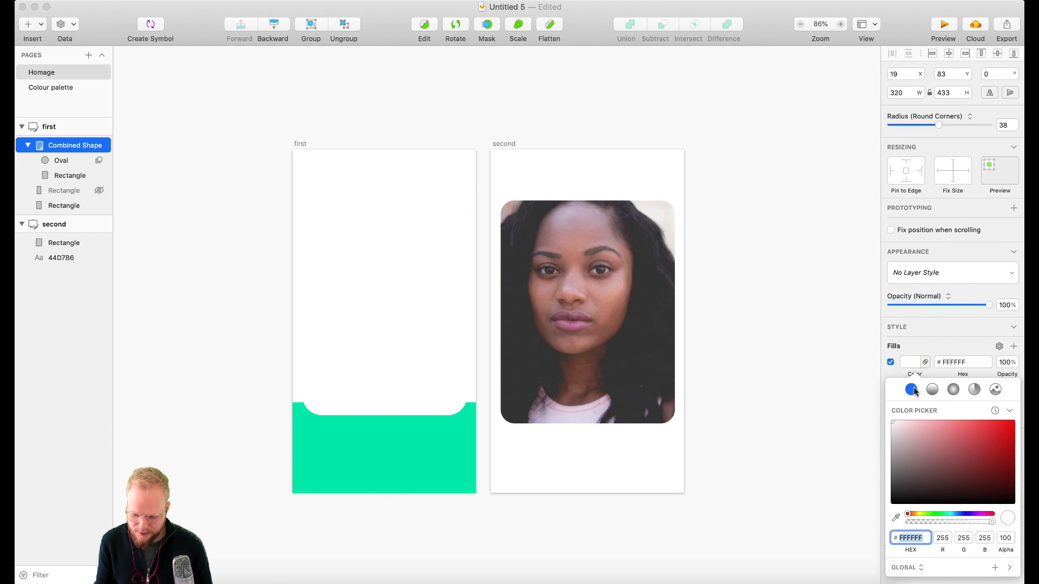
left_click(932, 387)
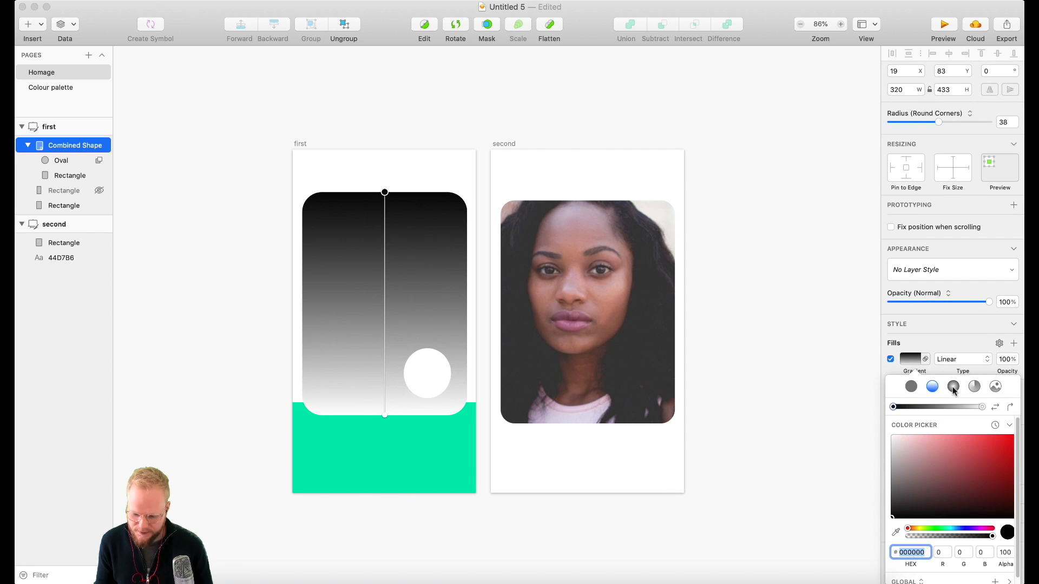
left_click(996, 390)
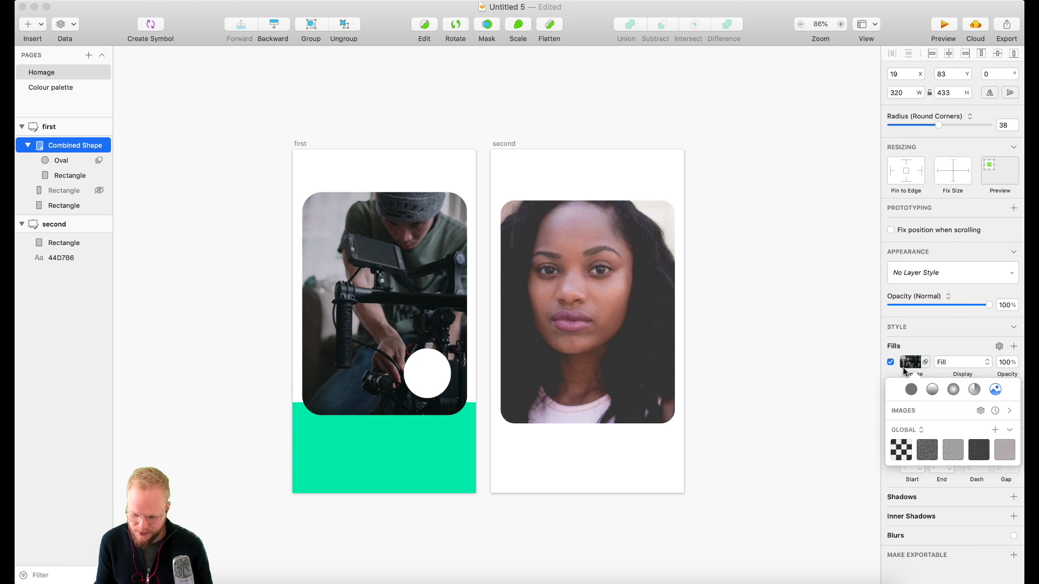
left_click(932, 386)
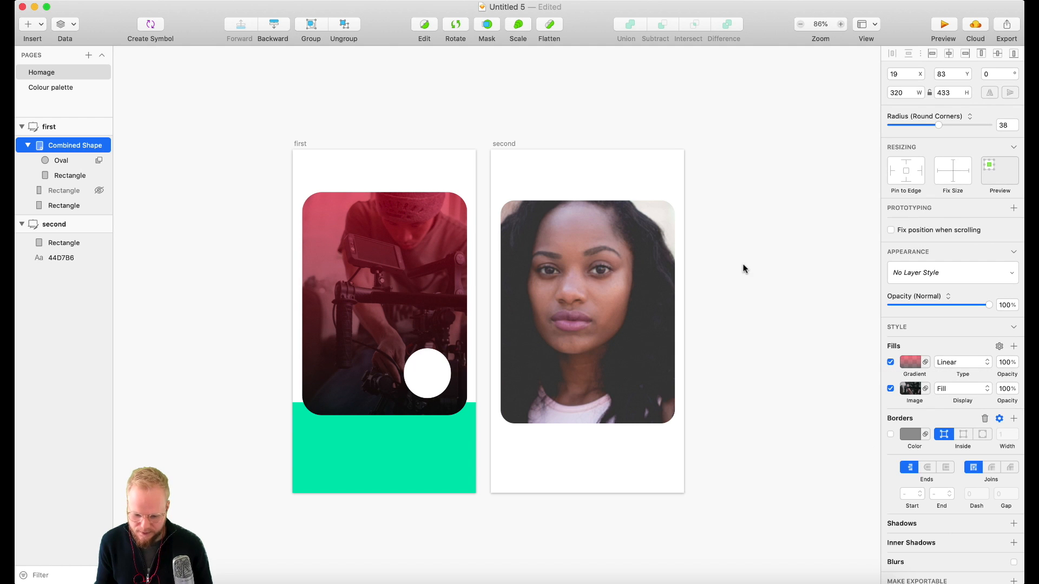
left_click(385, 302)
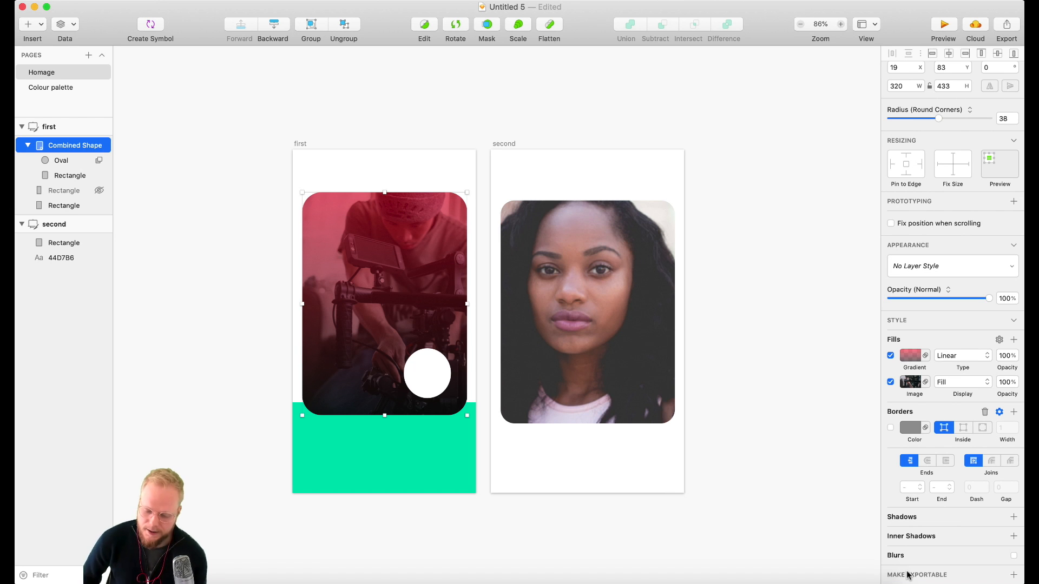
mouse_move(779, 482)
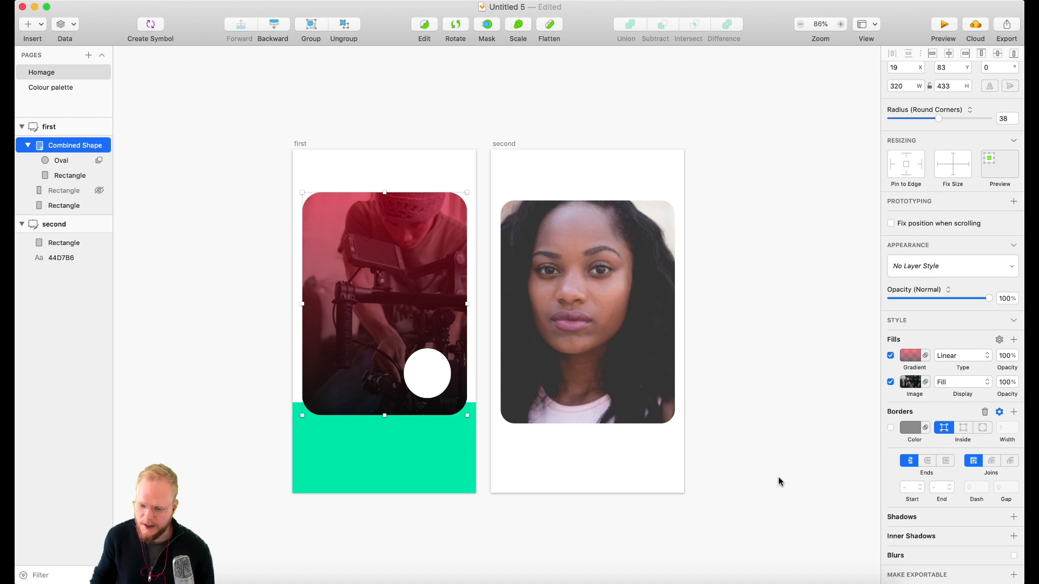